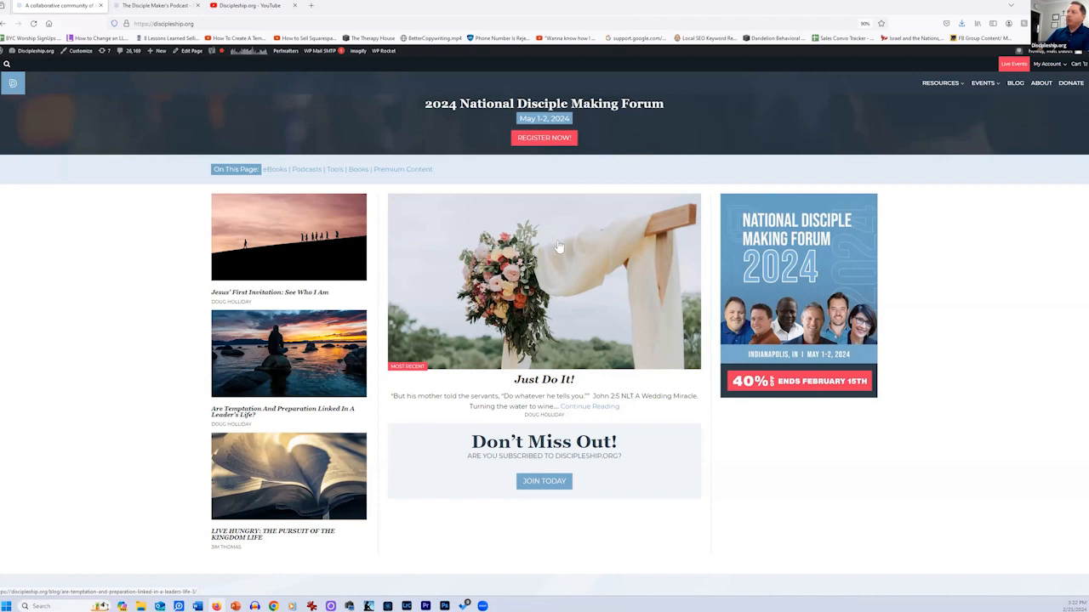
pyautogui.moveTo(941, 104)
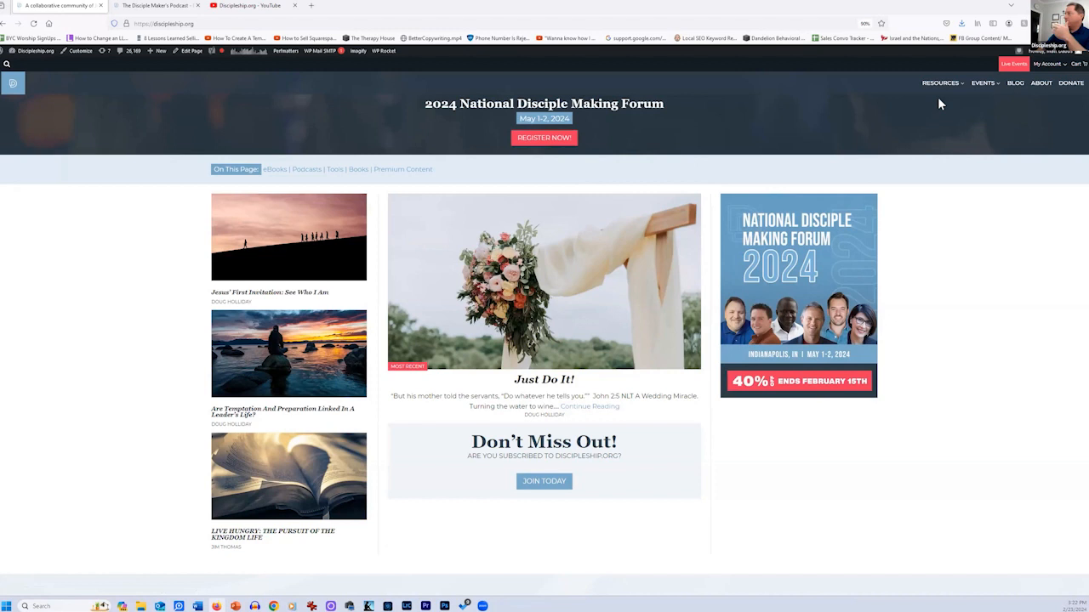
# Step: Scroll the Discipleship.org homepage past recent blog posts to the free eBooks downloads
pyautogui.scroll(-3)
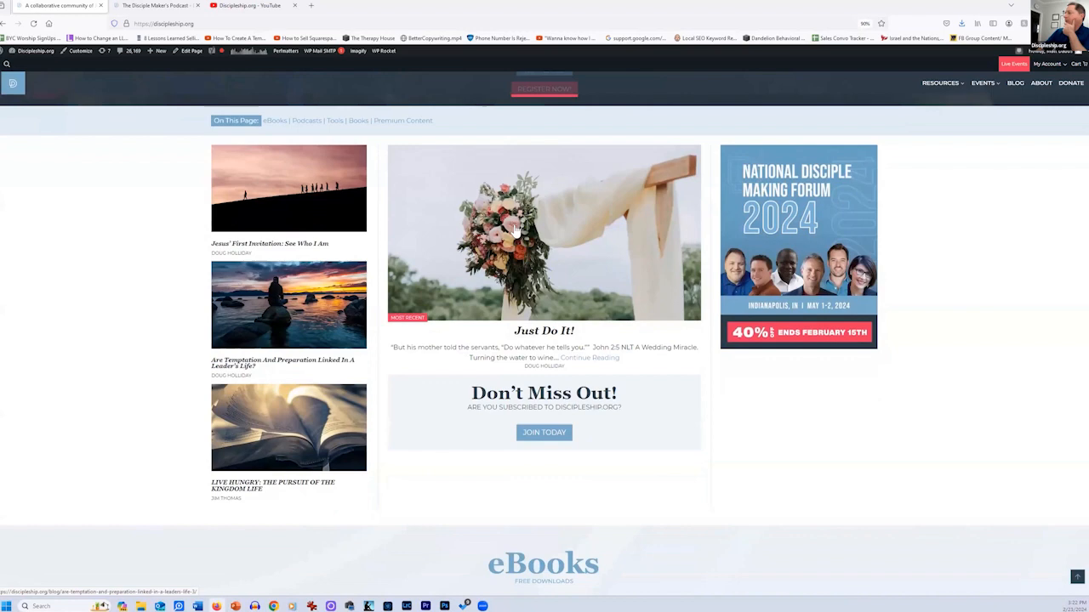
pyautogui.scroll(-3)
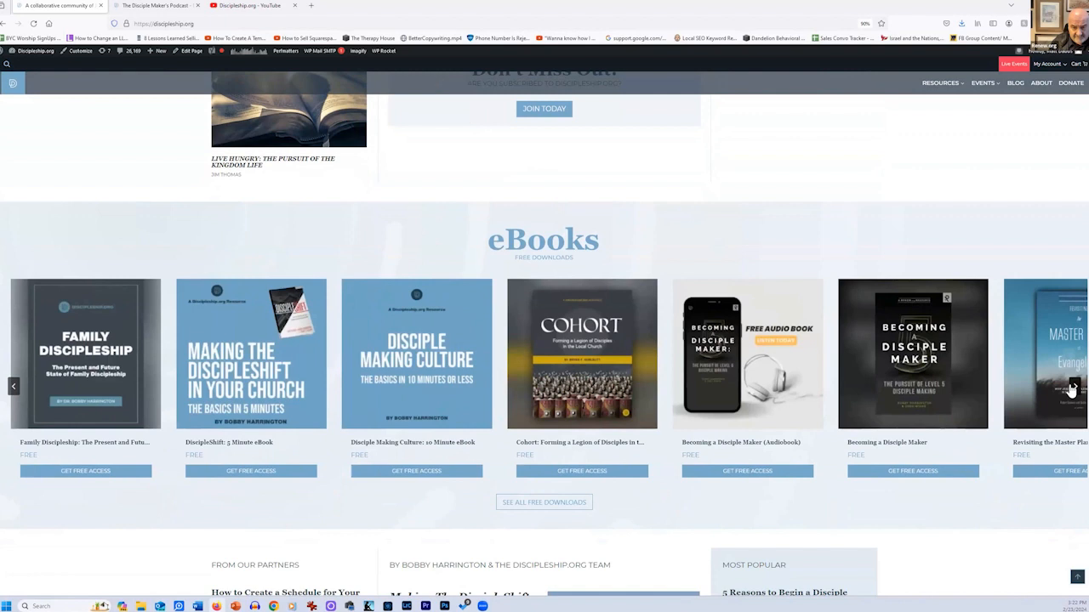
# Step: Advance the eBooks carousel twice to show titles like Disciple Making Metrics and Multiplying Disciples
pyautogui.click(1074, 387)
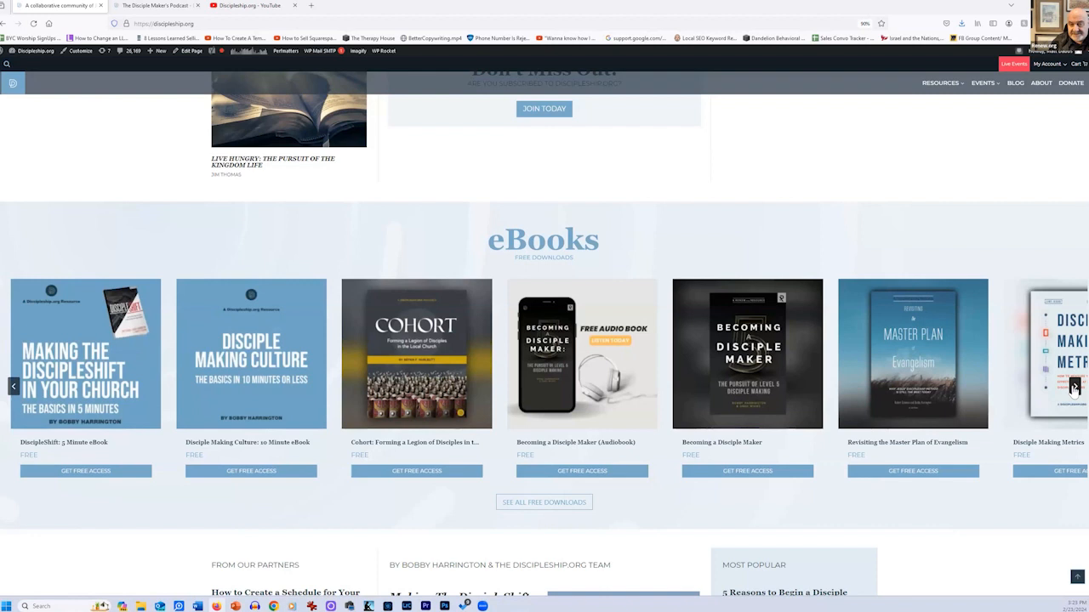
pyautogui.click(1075, 387)
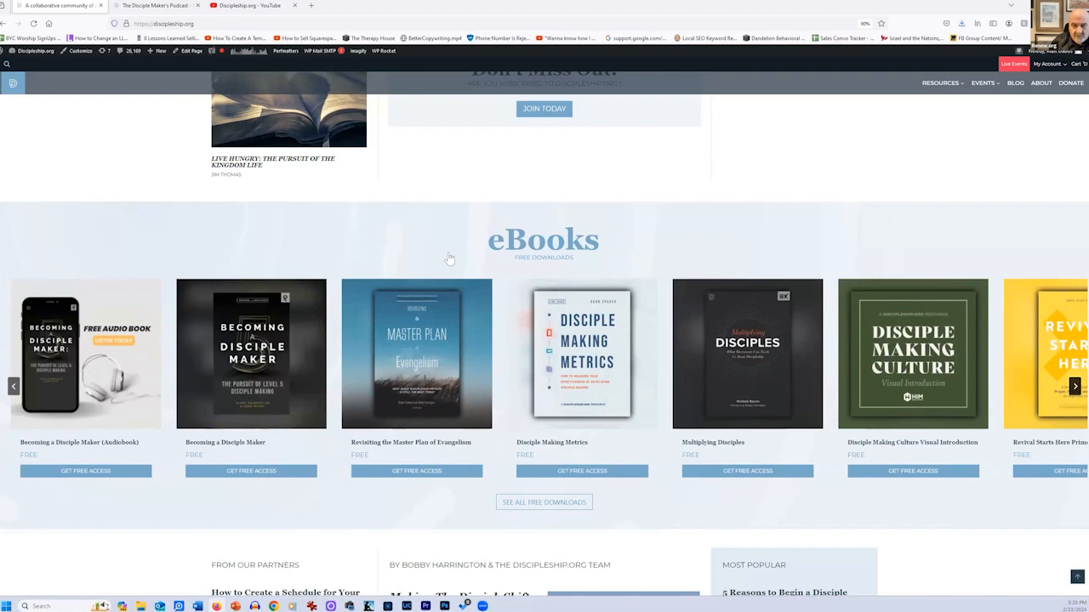
pyautogui.moveTo(466, 313)
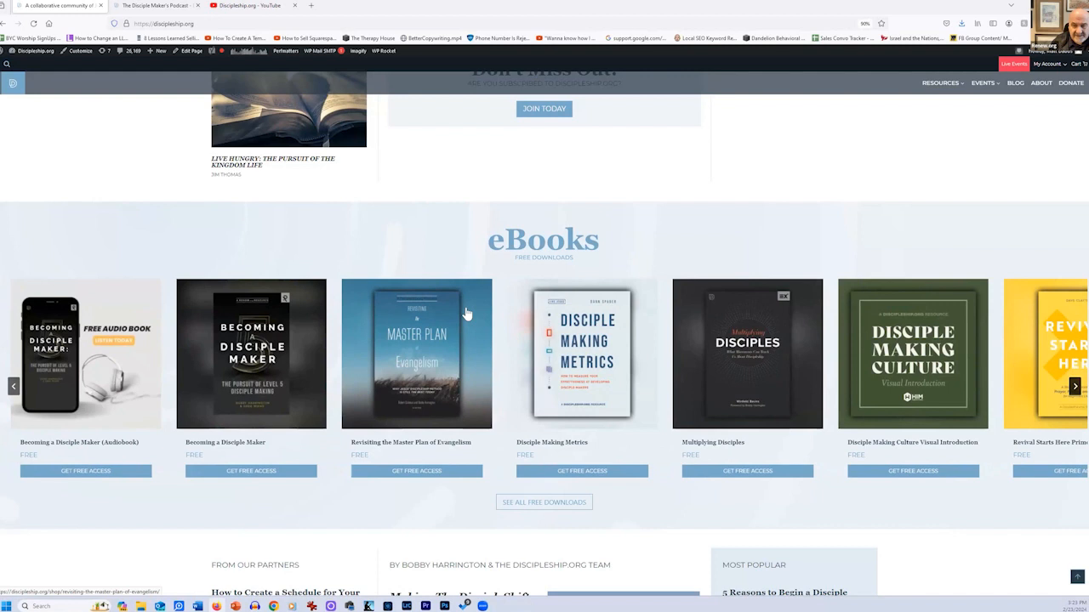
pyautogui.moveTo(303, 333)
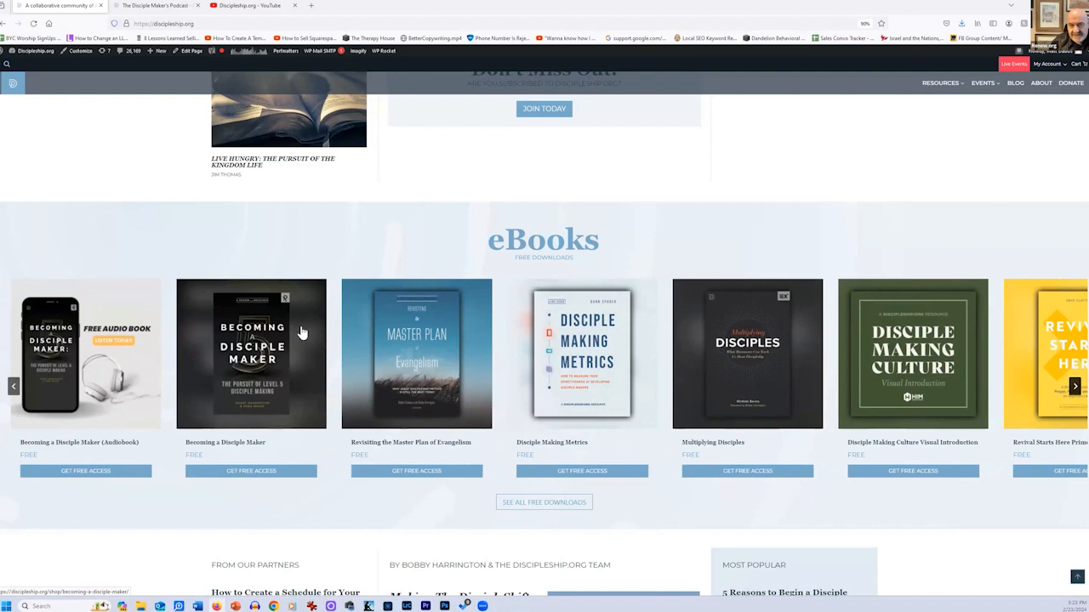
pyautogui.moveTo(162, 279)
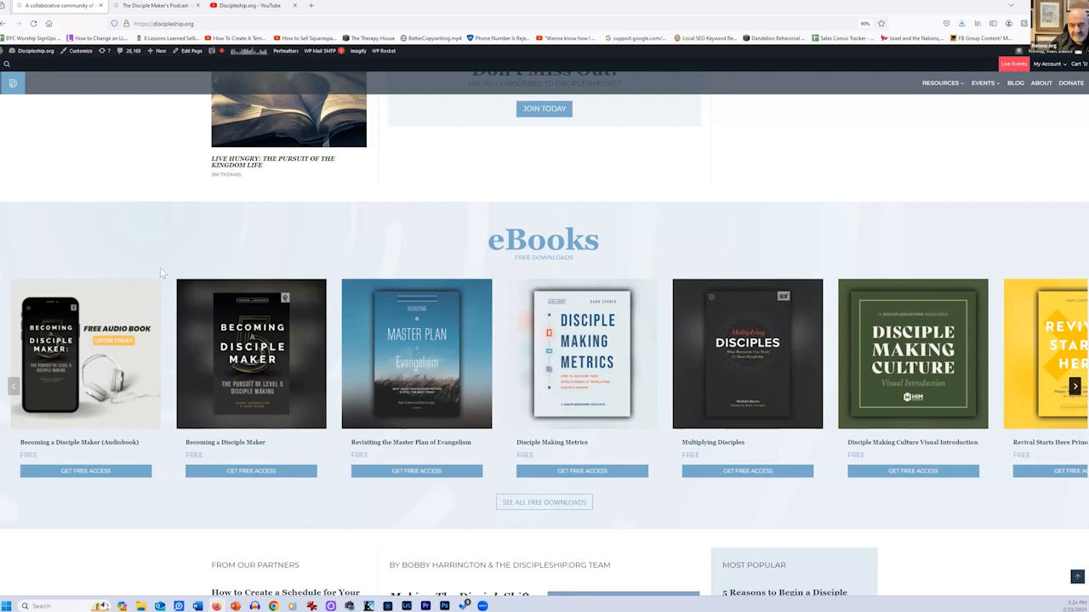
pyautogui.moveTo(151, 347)
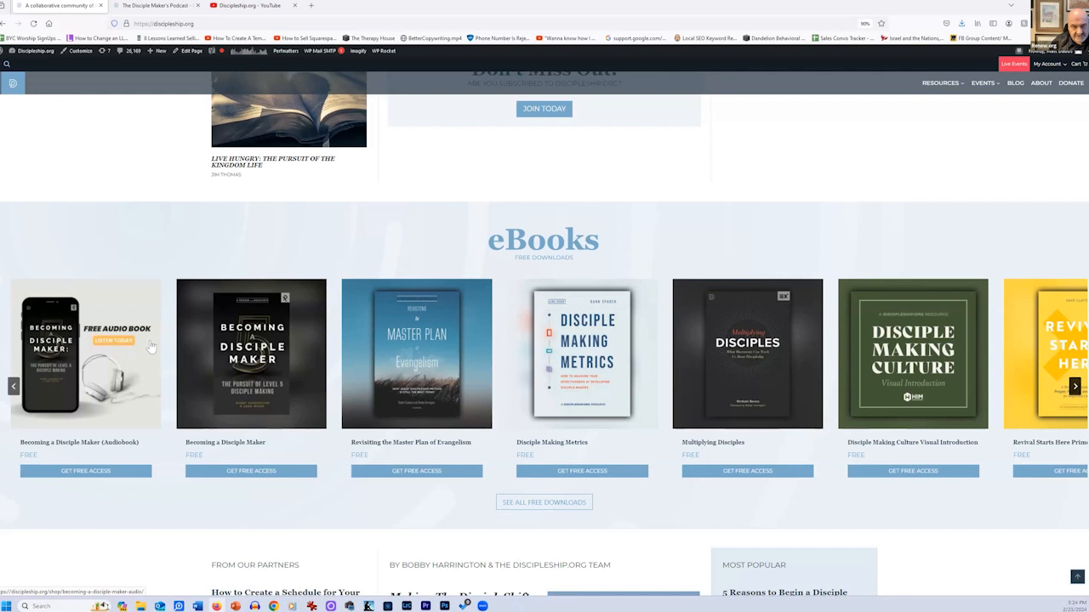
# Step: Step the eBooks carousel back four times to Recreated to Be Like God and National Study
pyautogui.click(13, 385)
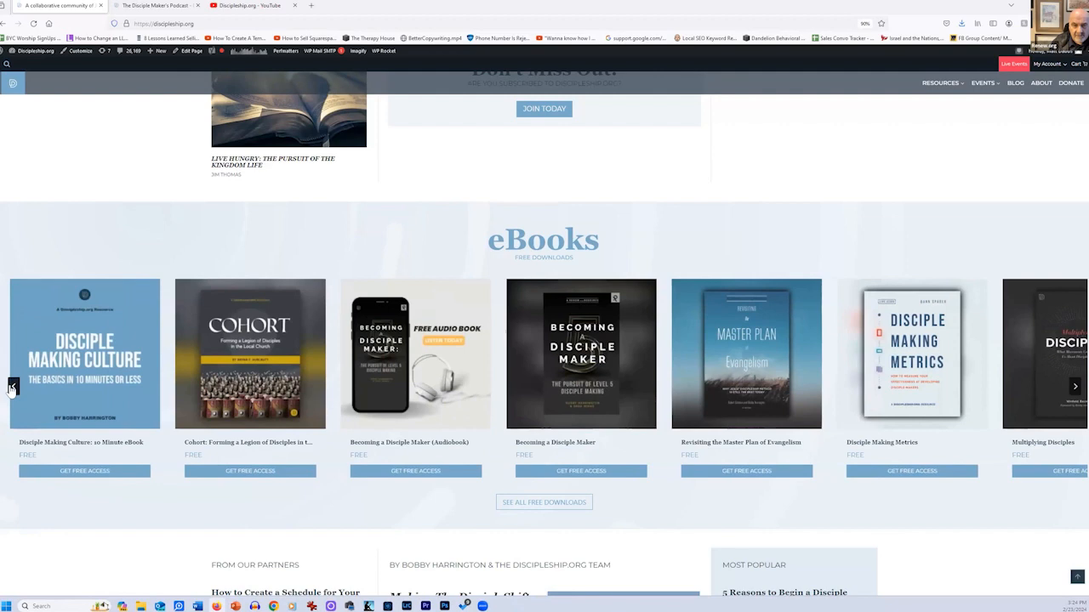
pyautogui.click(13, 386)
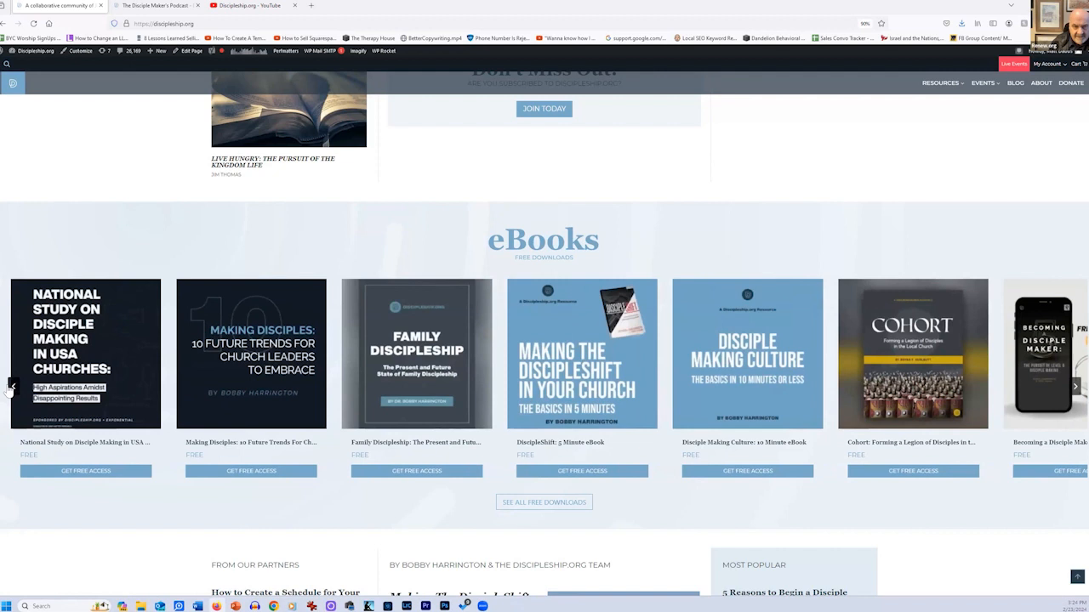
pyautogui.click(12, 386)
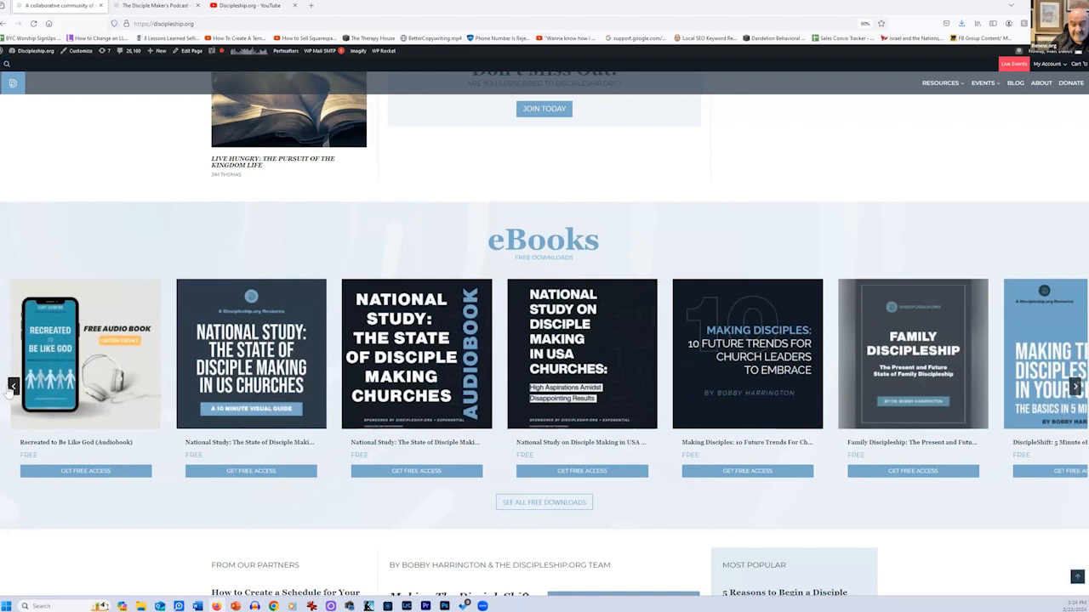
pyautogui.click(12, 386)
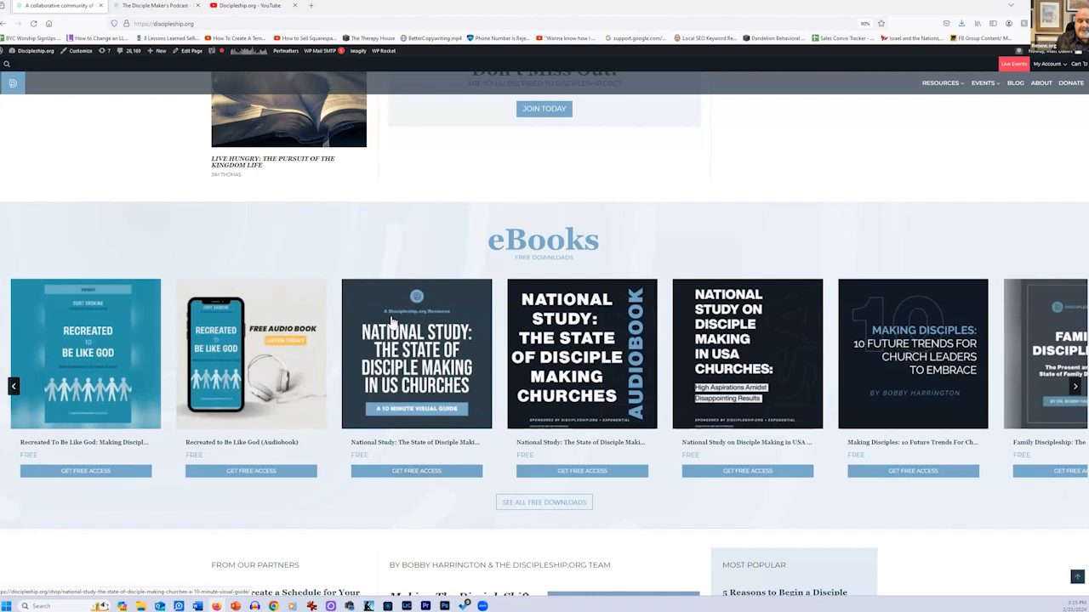
pyautogui.moveTo(475, 343)
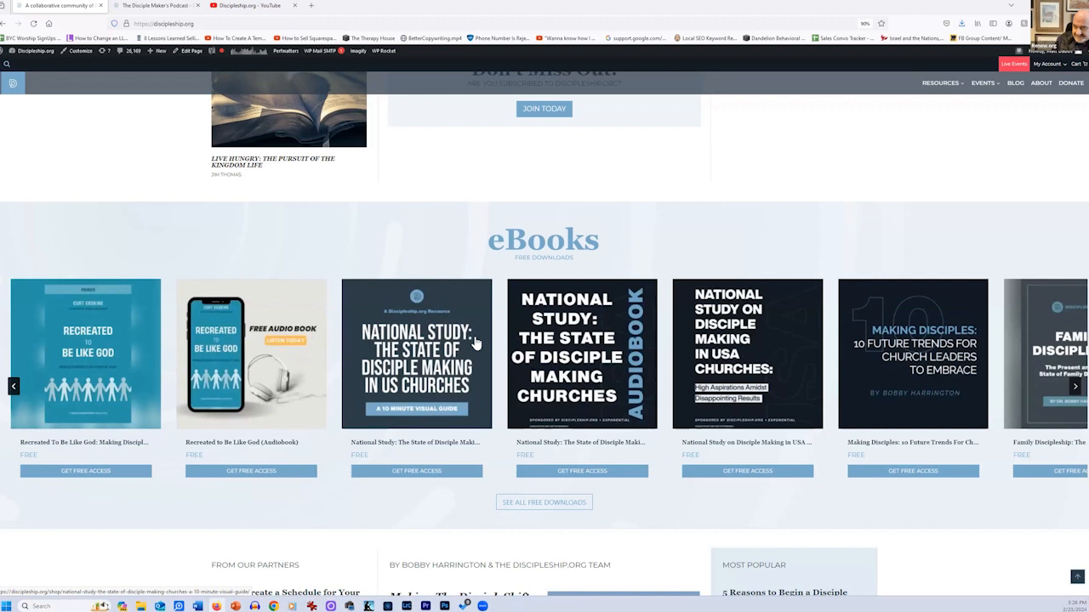
pyautogui.moveTo(476, 345)
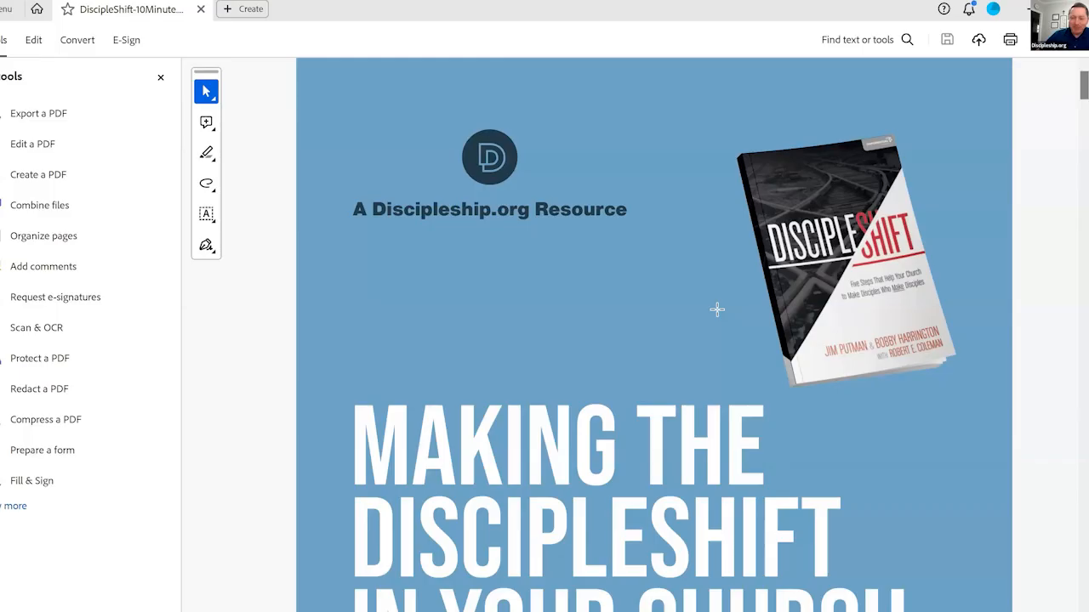
# Step: Scroll through the DiscipleShift PDF to the 'which each have a place' slide
pyautogui.scroll(-3)
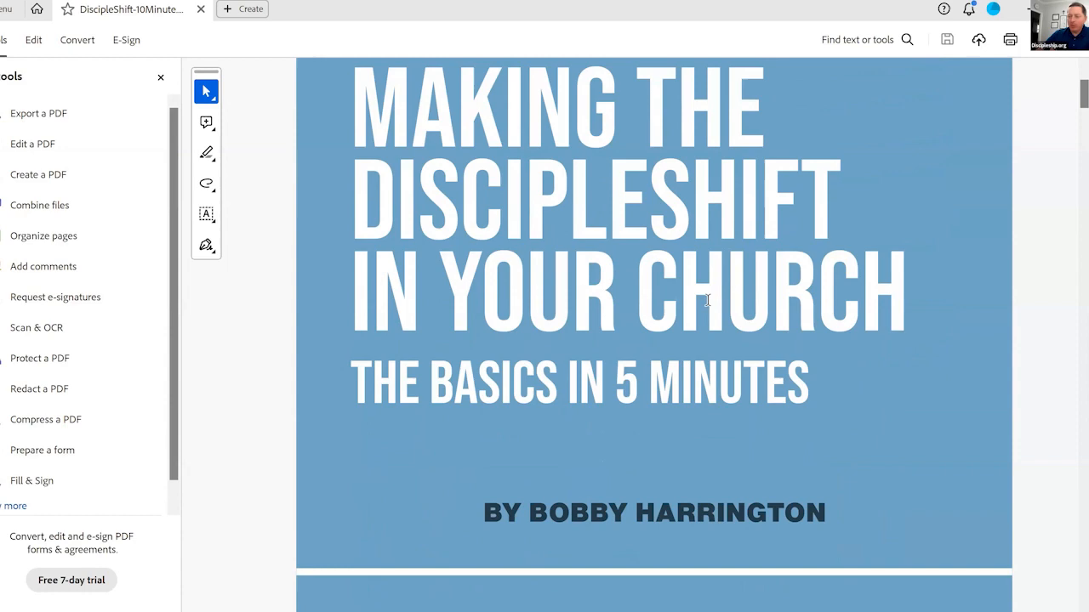
pyautogui.scroll(-3)
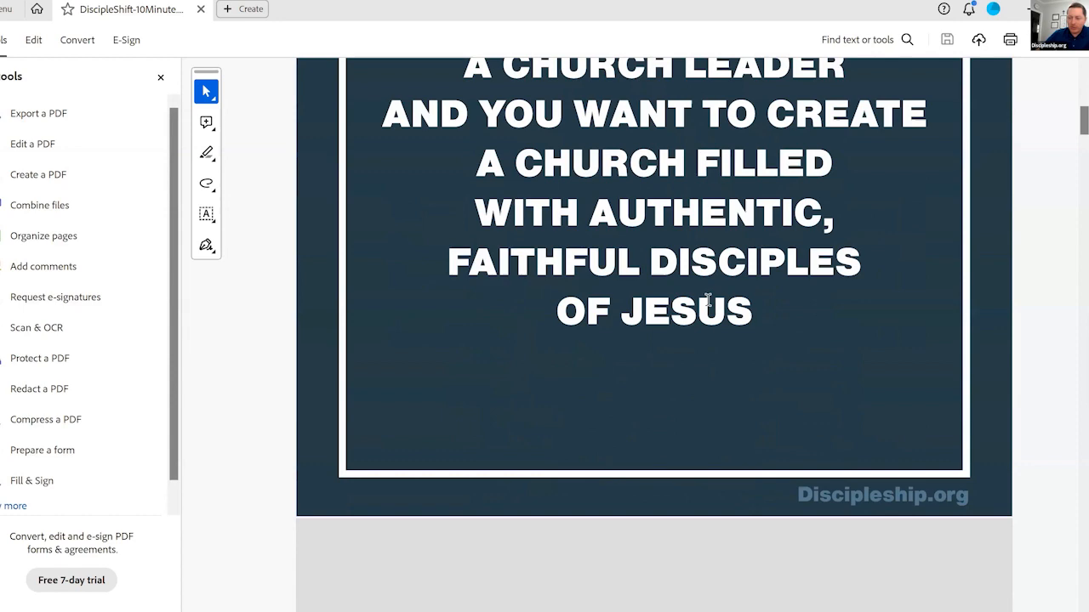
pyautogui.scroll(-3)
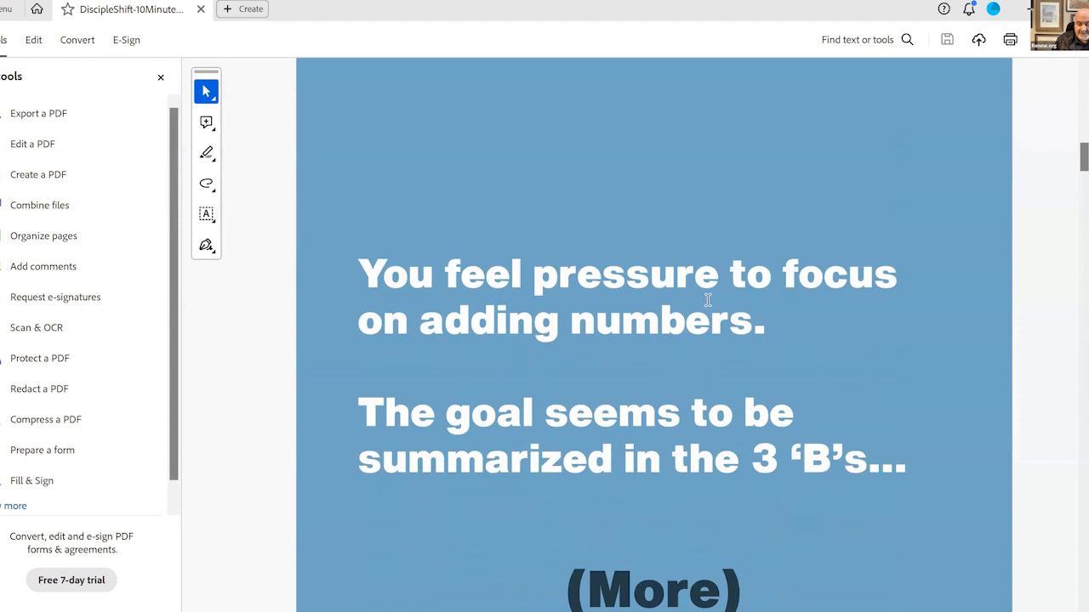
pyautogui.scroll(-3)
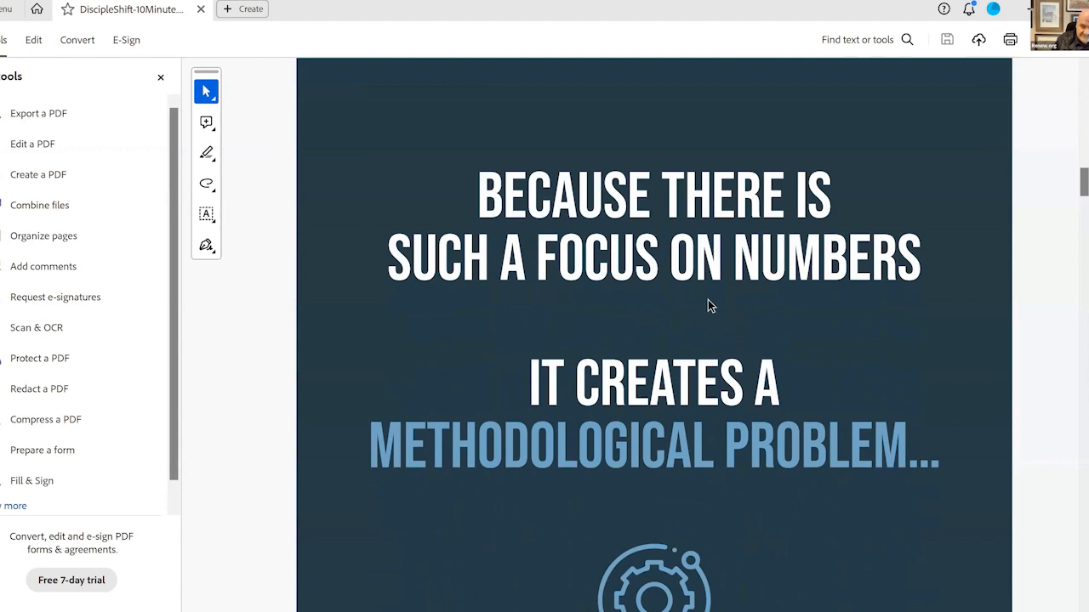
pyautogui.scroll(-3)
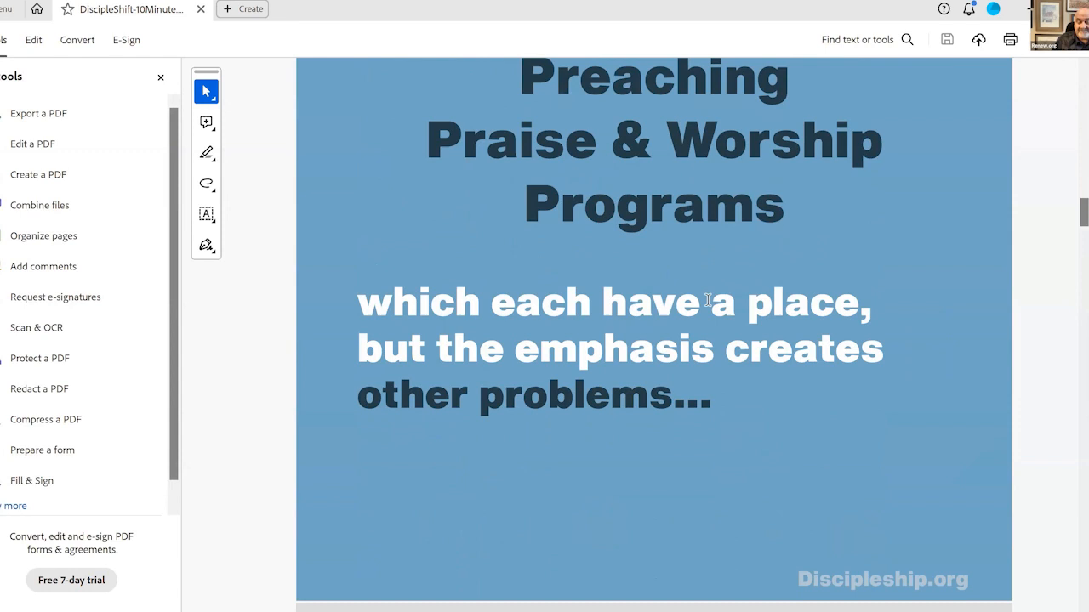
pyautogui.scroll(-3)
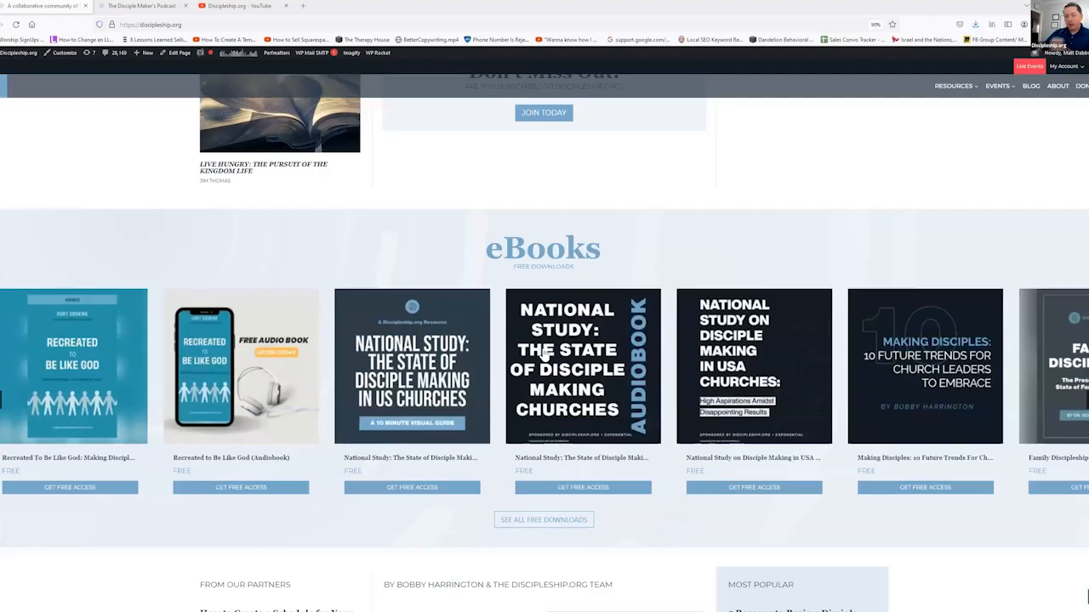
pyautogui.moveTo(489, 357)
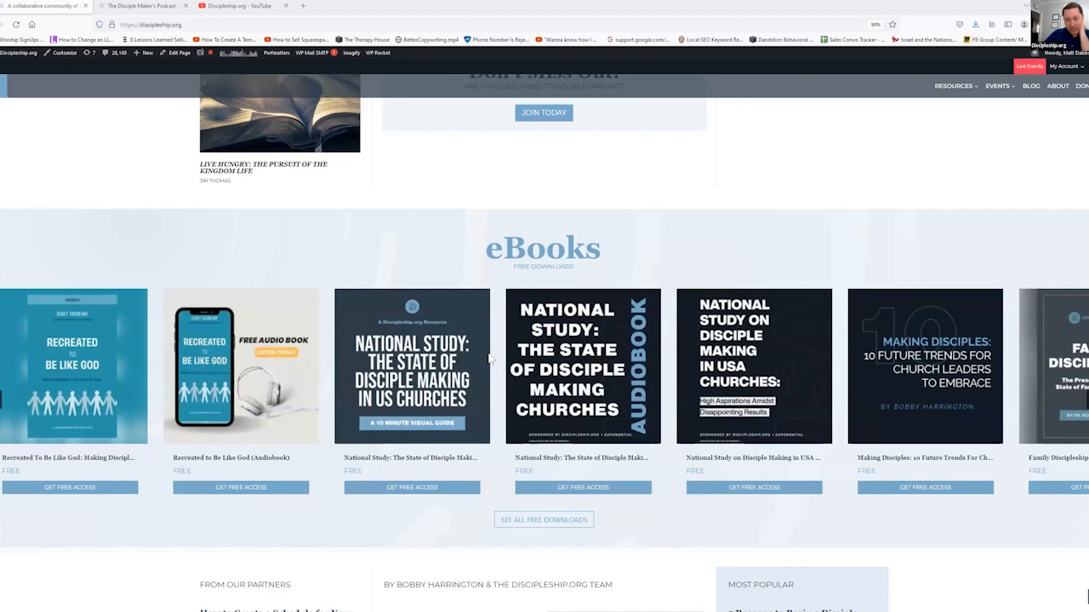
# Step: Scroll the homepage past the eBooks to partner articles, team posts and most popular list
pyautogui.scroll(-3)
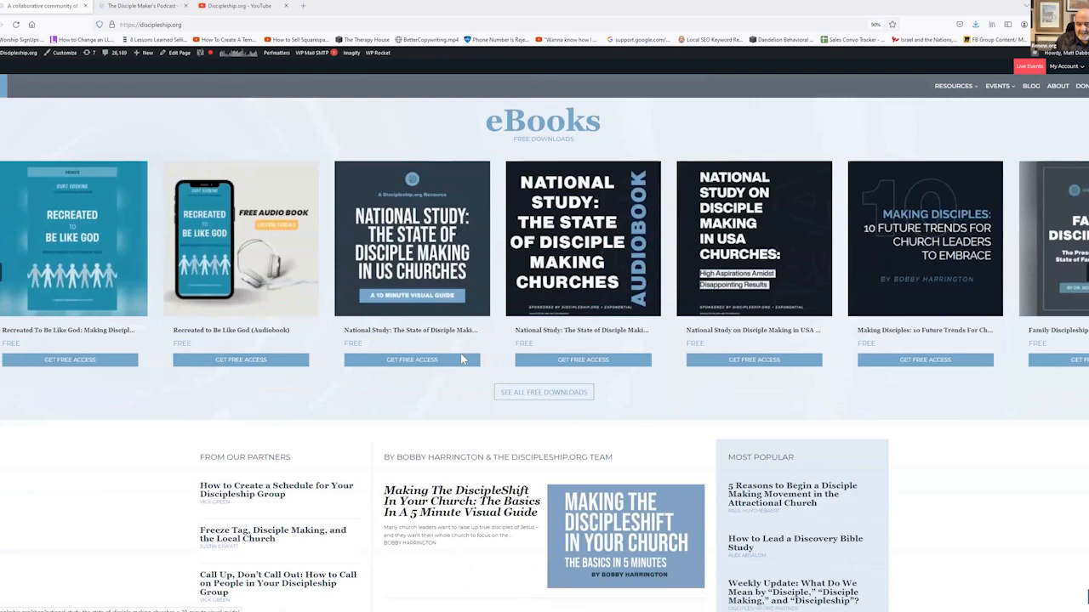
pyautogui.scroll(-3)
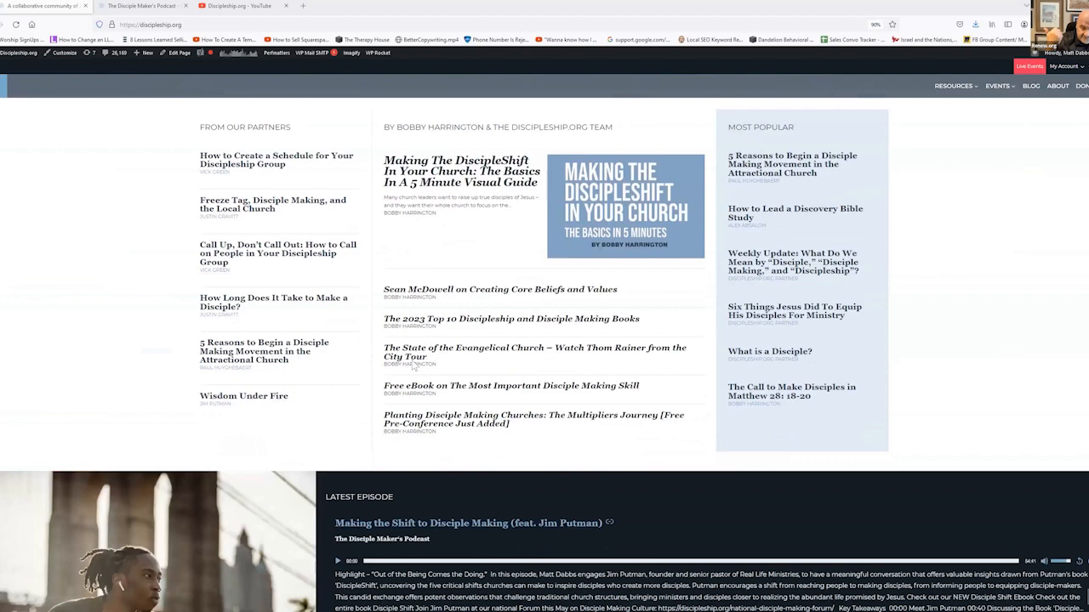
# Step: Scroll down to show the full Latest Episode podcast player and start of Books
pyautogui.scroll(-3)
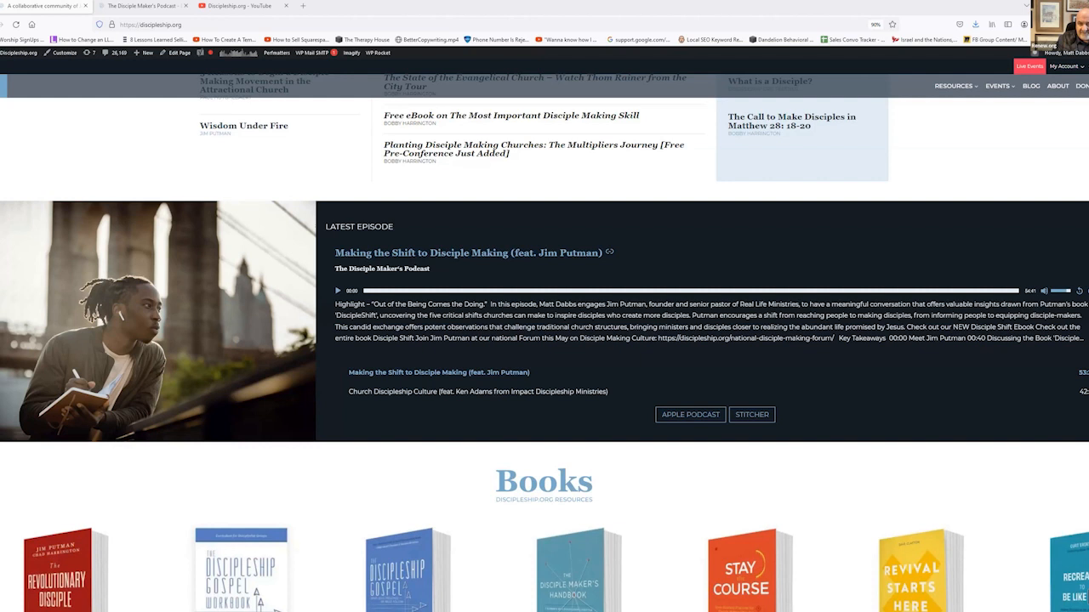
pyautogui.moveTo(443, 224)
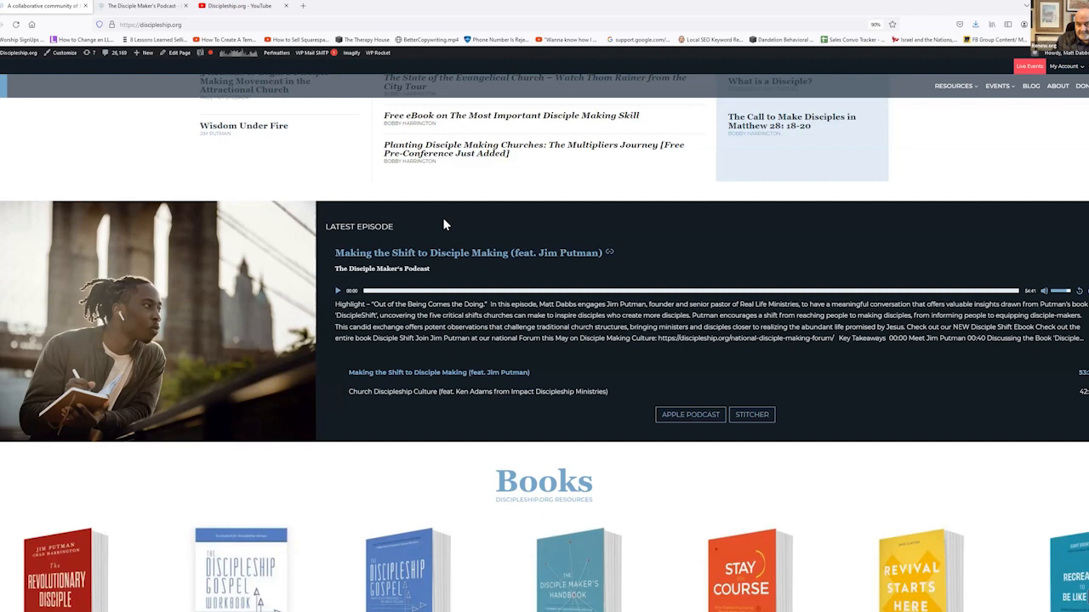
# Step: Scroll down to the full Books resources row with Videos beginning beneath
pyautogui.scroll(-3)
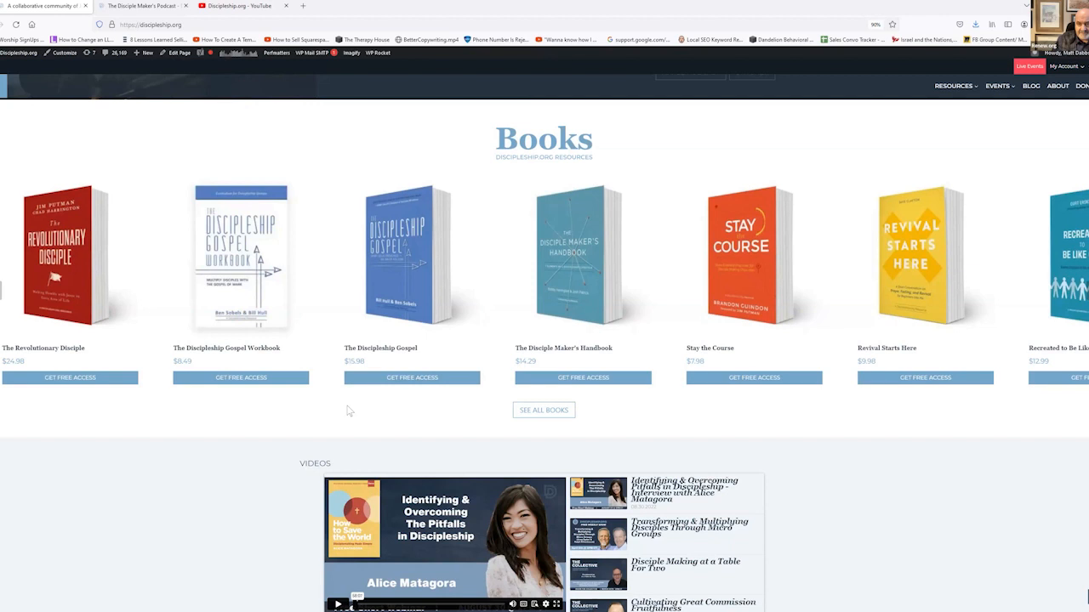
pyautogui.moveTo(696, 440)
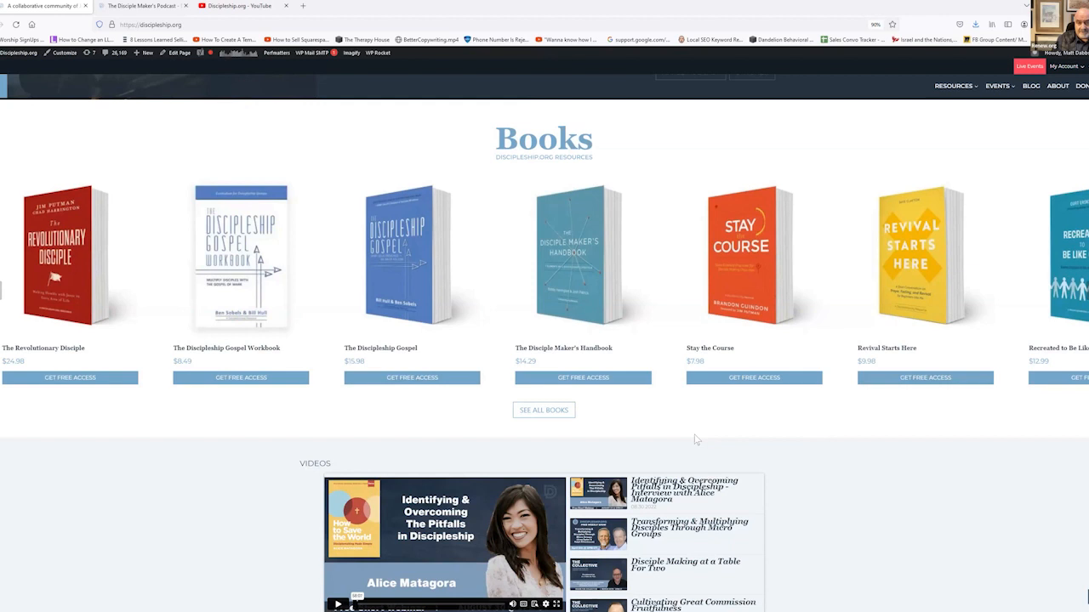
pyautogui.moveTo(460, 253)
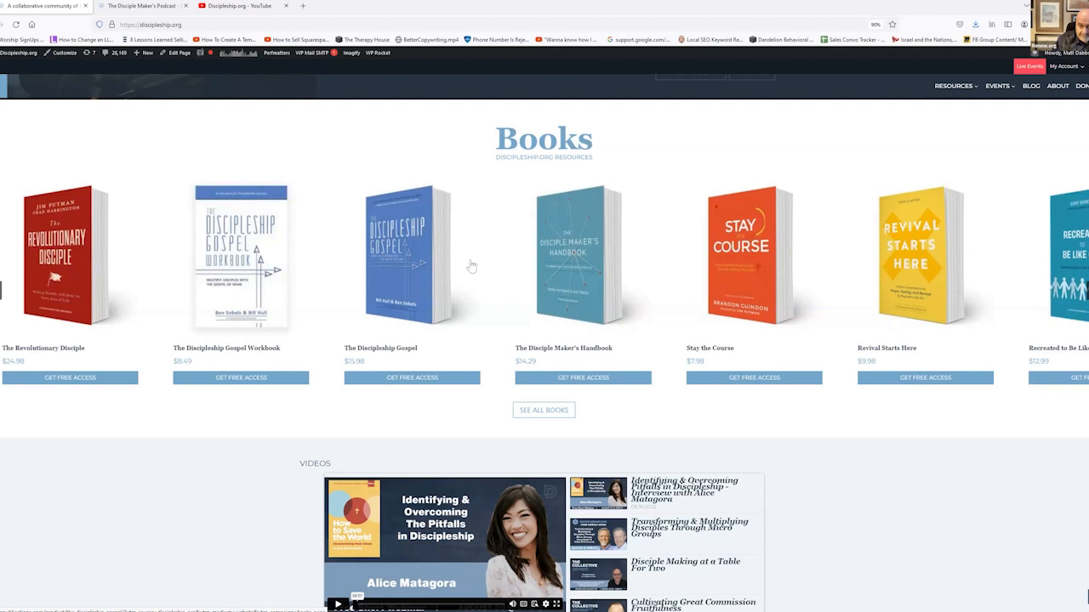
pyautogui.moveTo(587, 325)
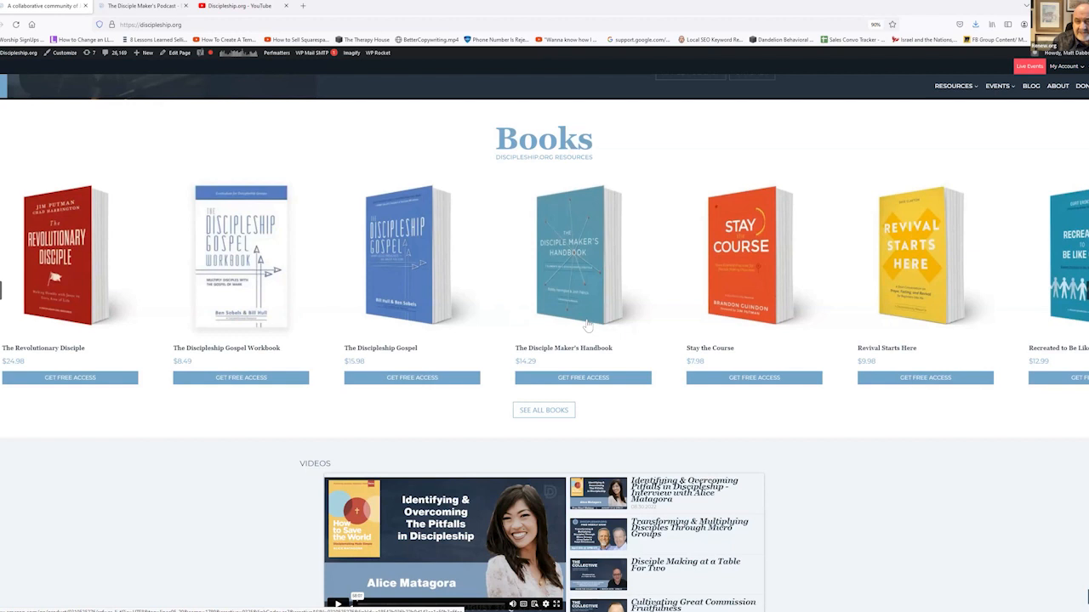
pyautogui.moveTo(609, 289)
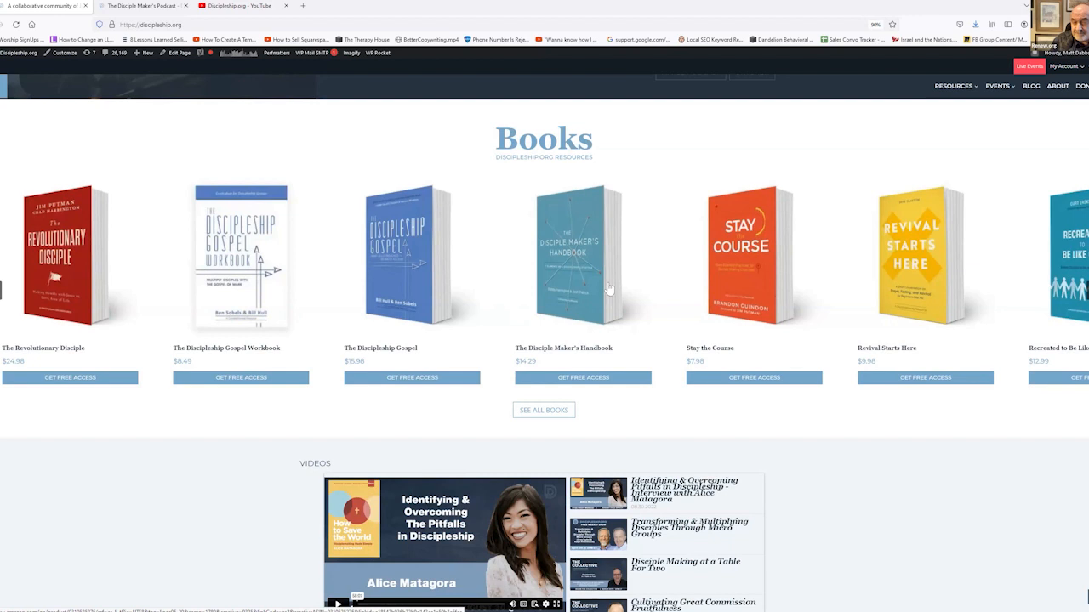
pyautogui.moveTo(600, 293)
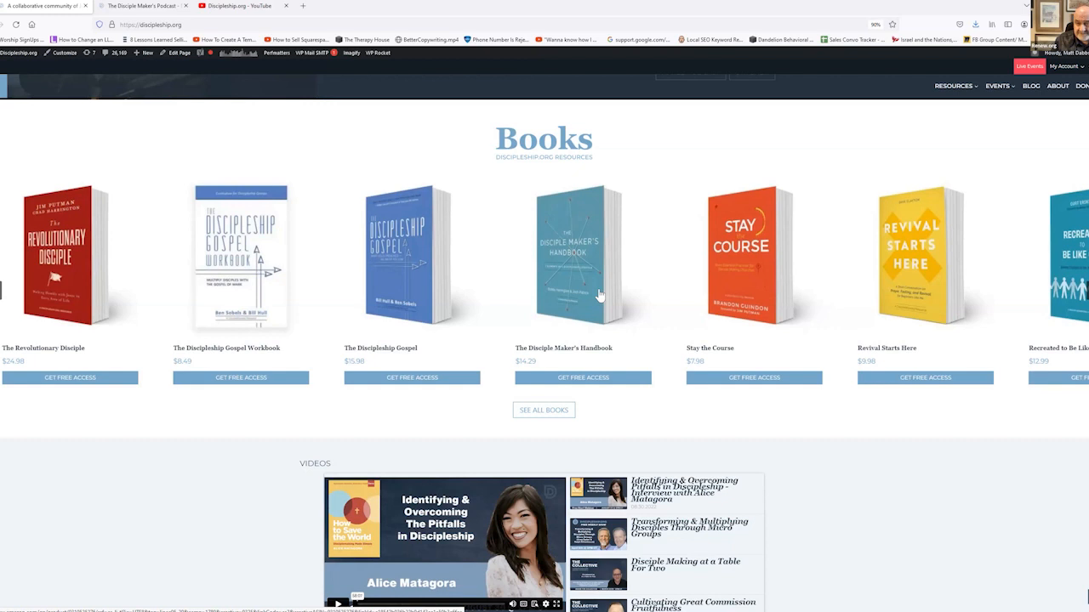
pyautogui.moveTo(692, 281)
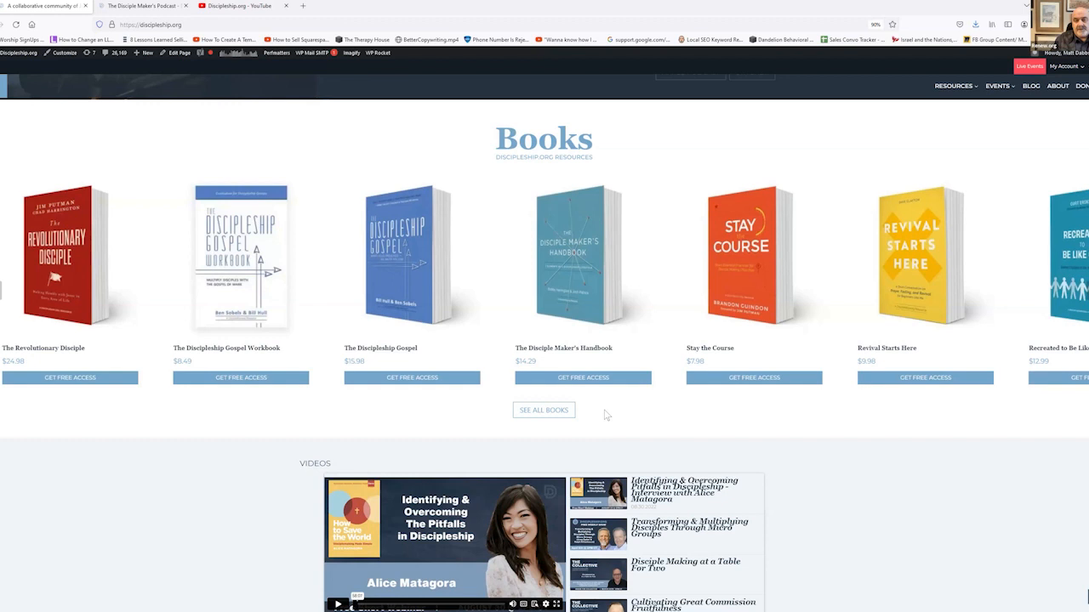
pyautogui.moveTo(617, 409)
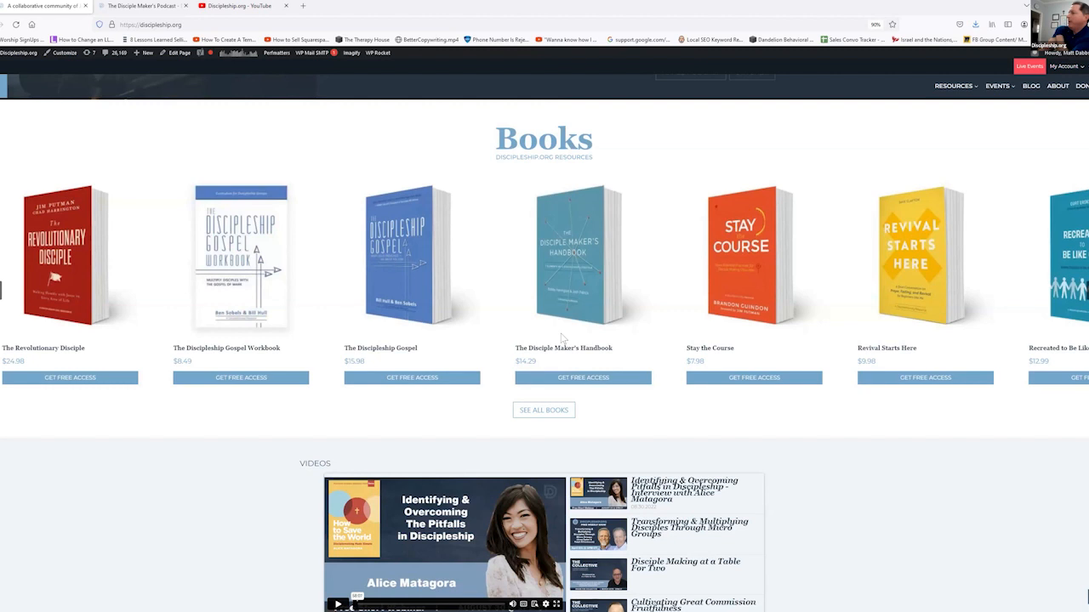
pyautogui.moveTo(578, 319)
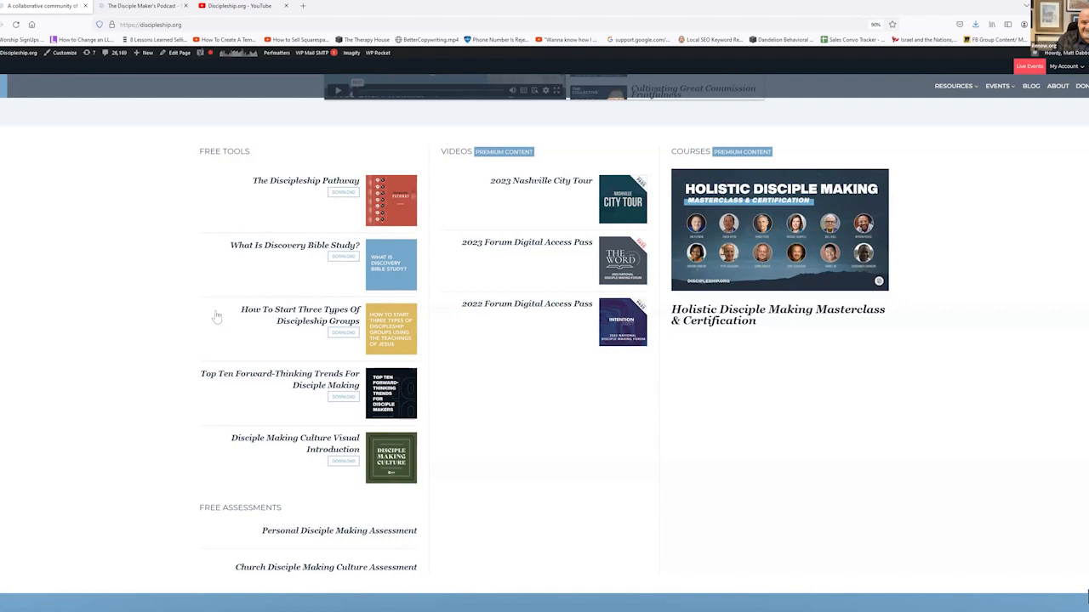
pyautogui.moveTo(134, 360)
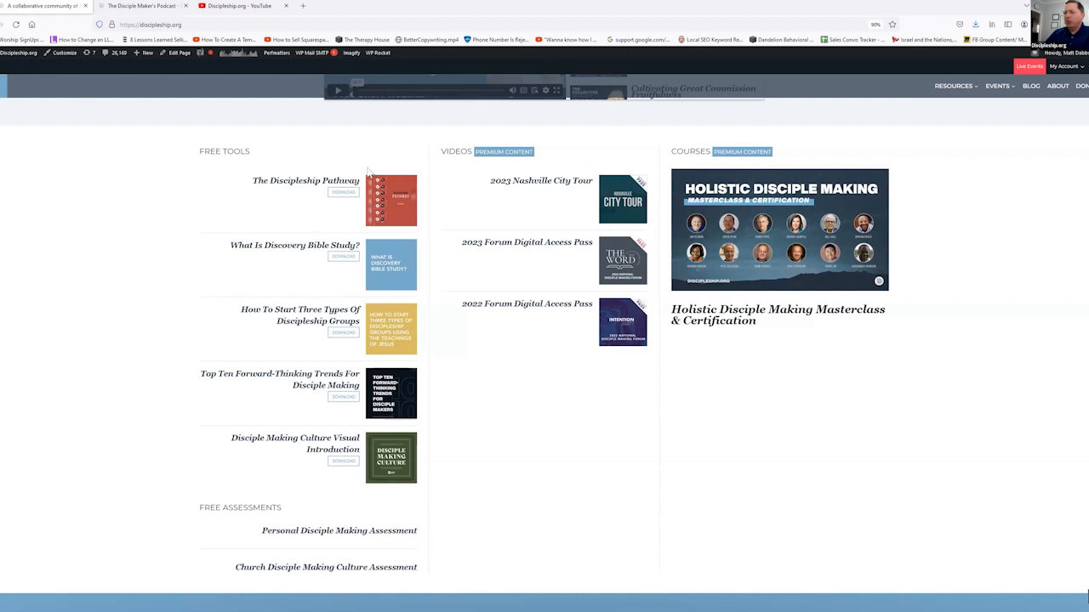
pyautogui.moveTo(345, 218)
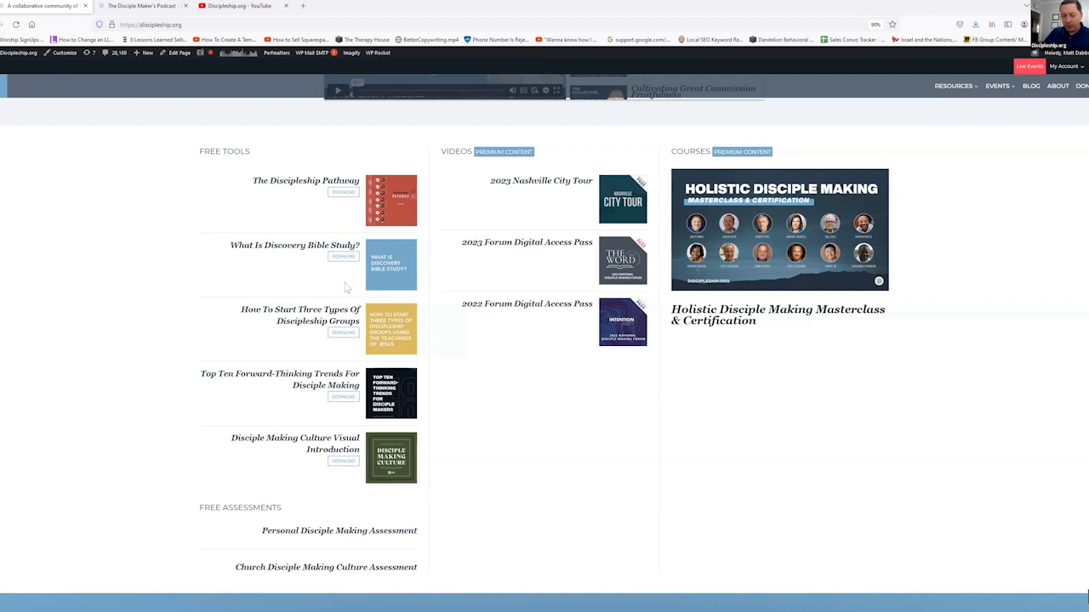
pyautogui.moveTo(438, 312)
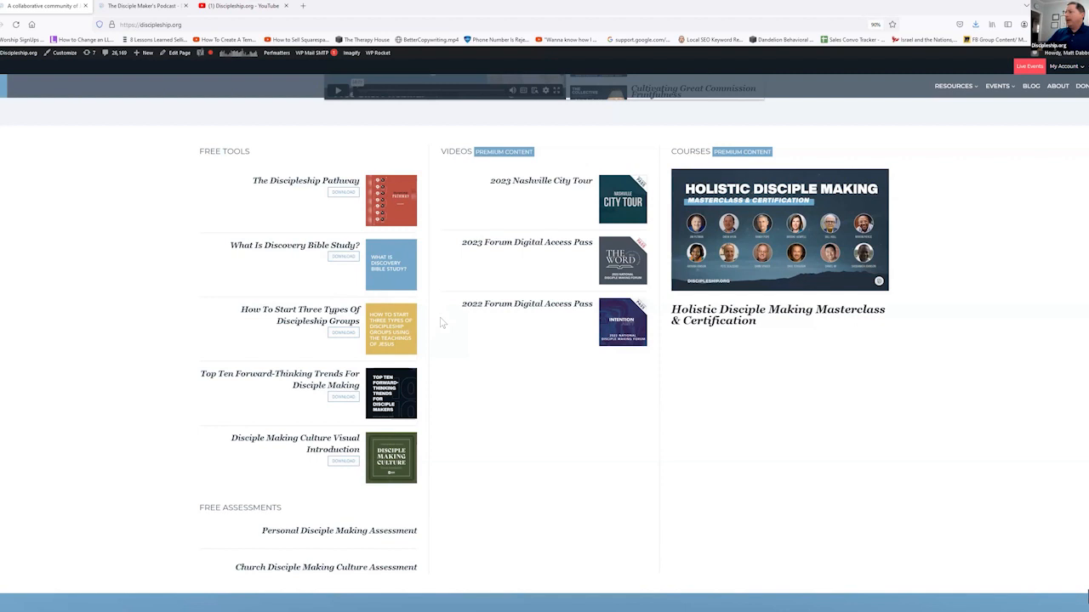
pyautogui.moveTo(404, 380)
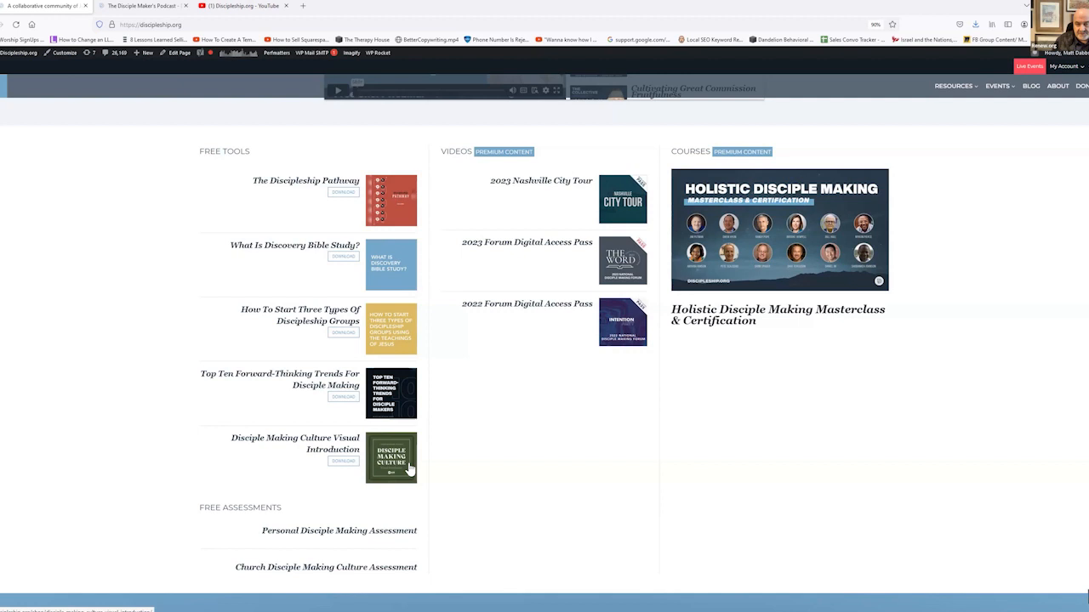
pyautogui.moveTo(402, 326)
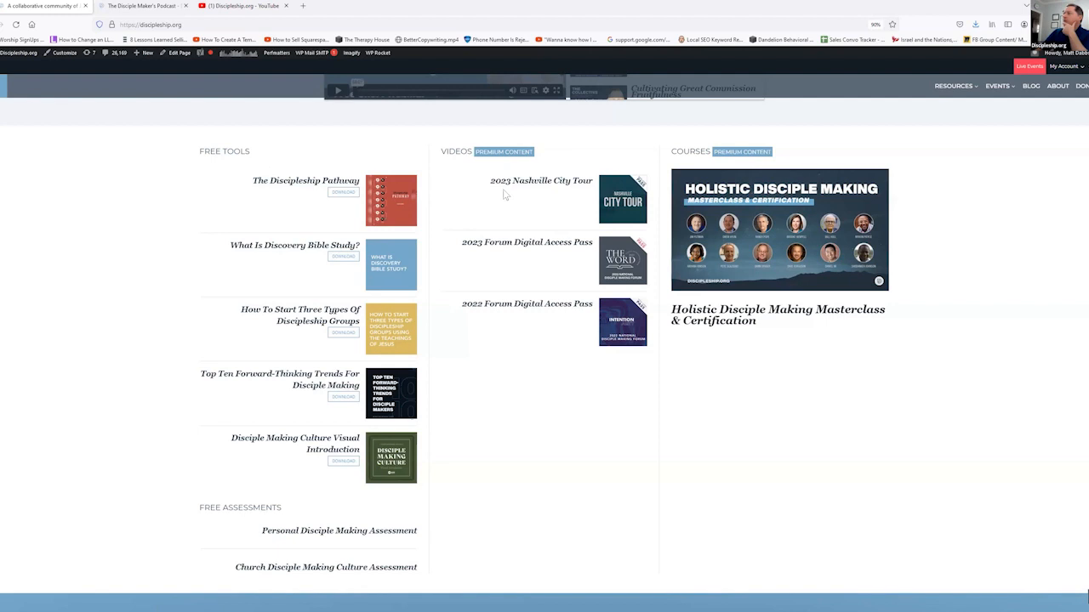
pyautogui.moveTo(531, 329)
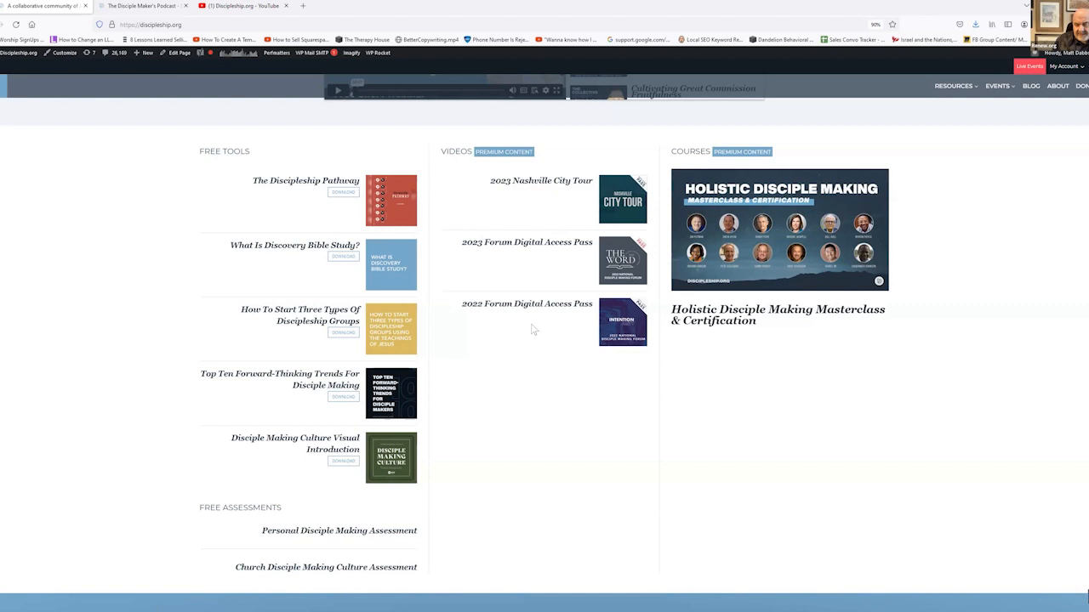
# Step: Scroll back up to reveal the Videos player embed above the Free Tools row
pyautogui.scroll(-3)
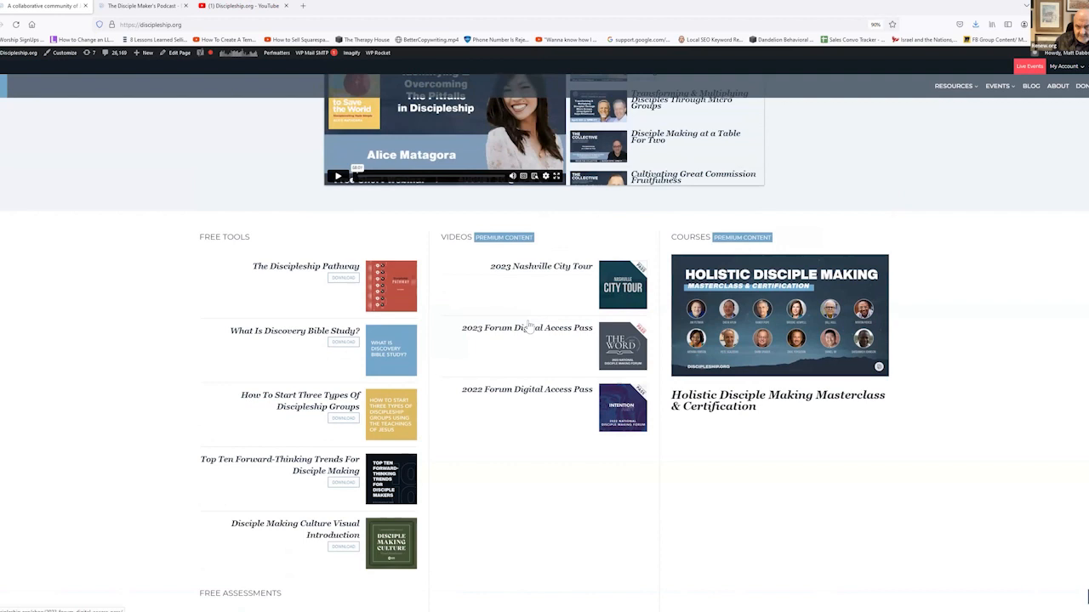
pyautogui.scroll(3)
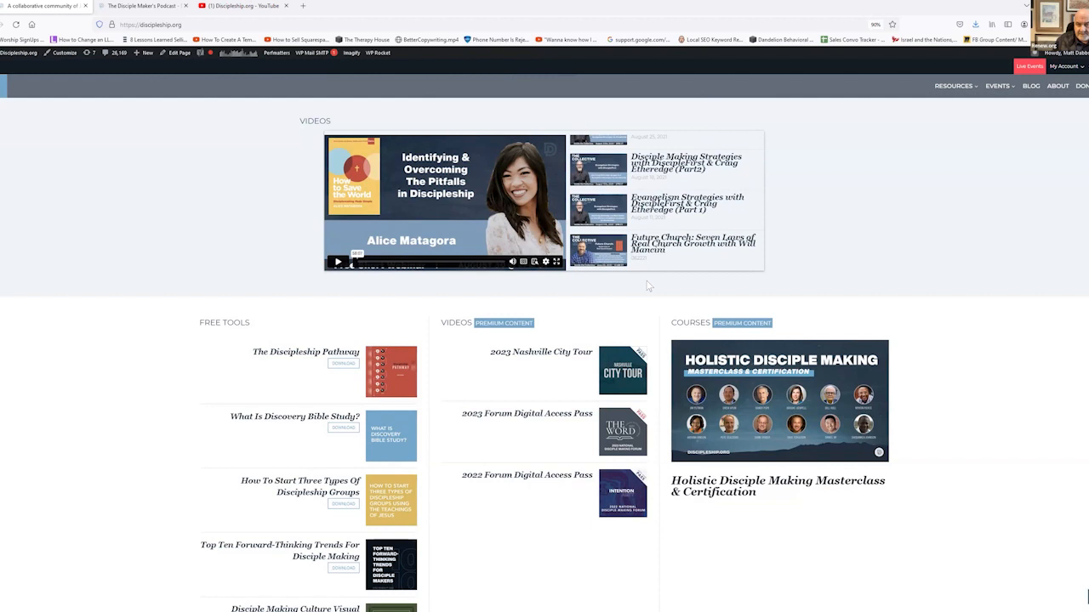
# Step: Scroll down slightly so Free Tools, Videos and Courses fill the window
pyautogui.scroll(-3)
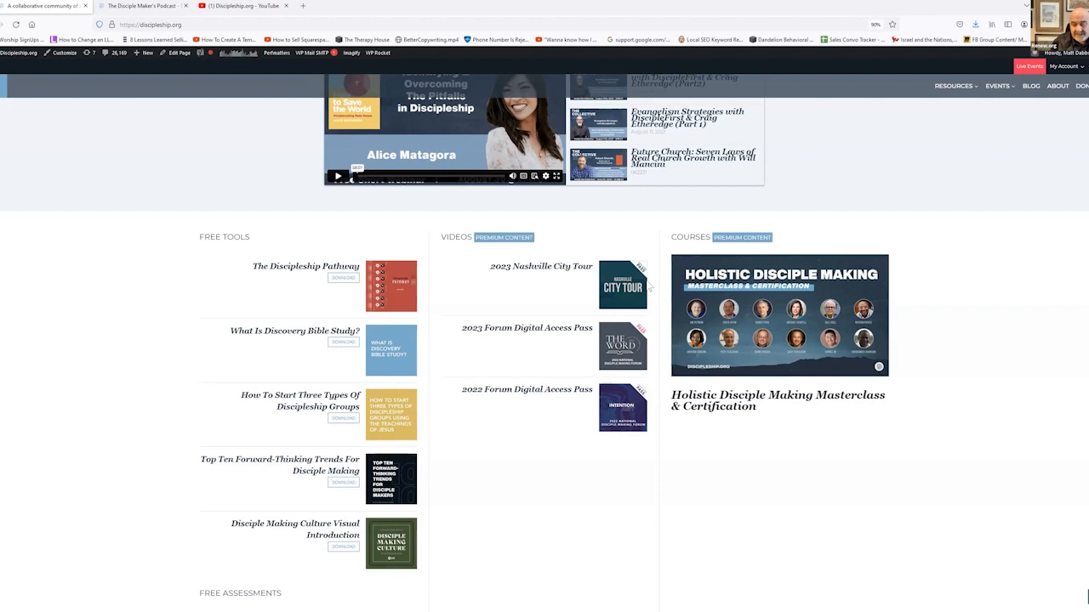
pyautogui.moveTo(715, 361)
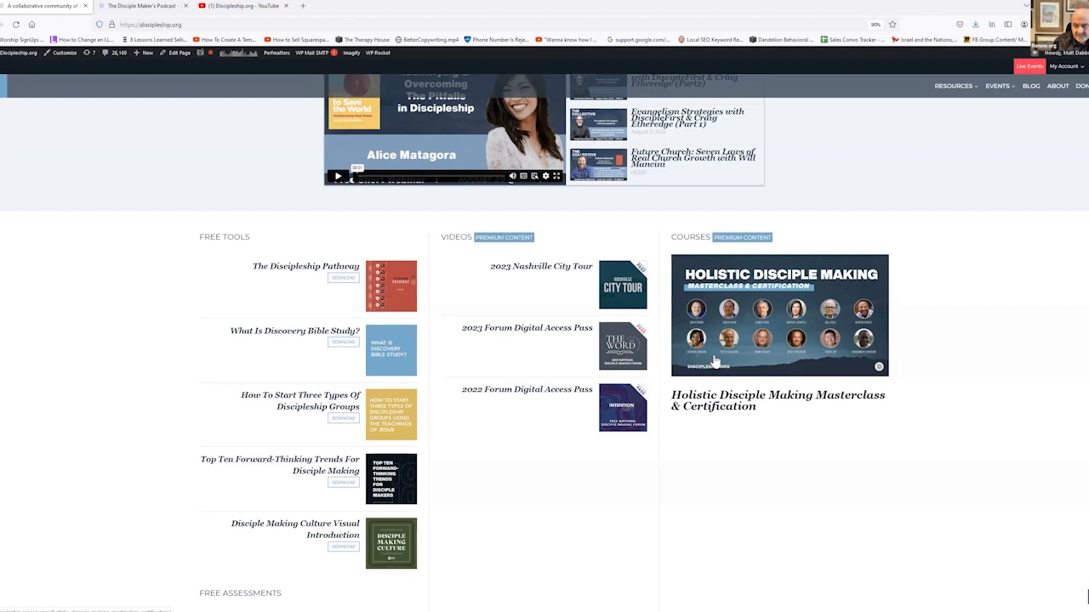
pyautogui.moveTo(798, 353)
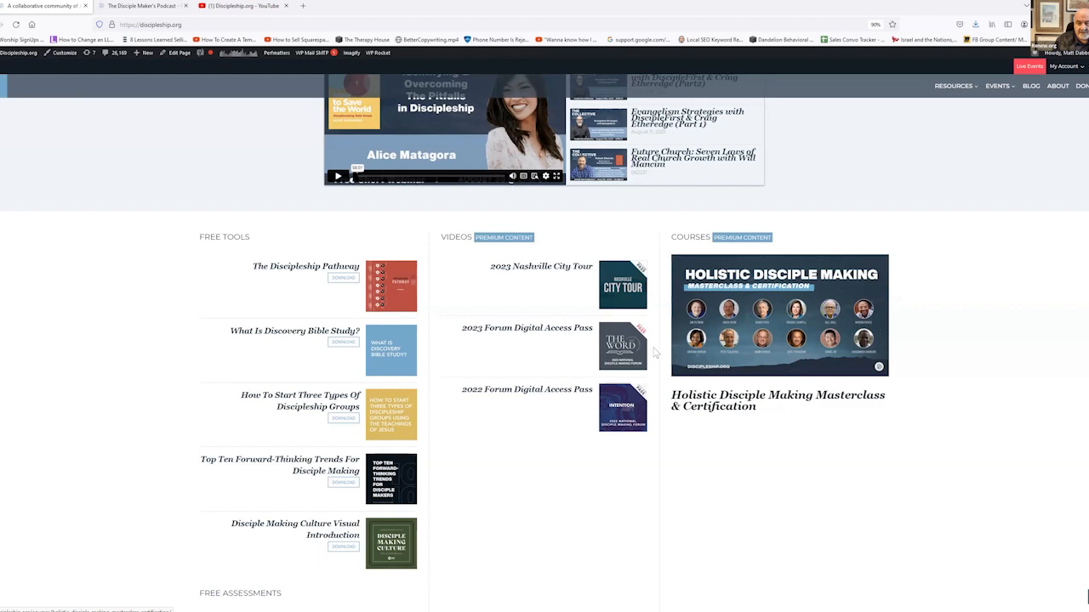
# Step: Scroll to Free Tools, Videos and Courses, then open the 2024 National Disciple Making Forum page
pyautogui.scroll(-3)
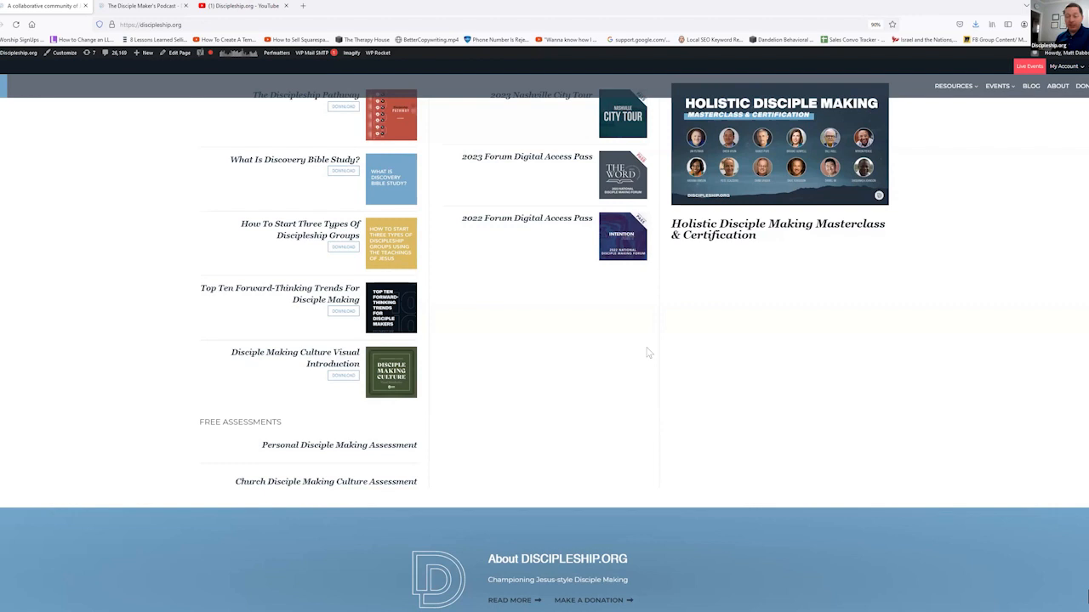
pyautogui.moveTo(553, 366)
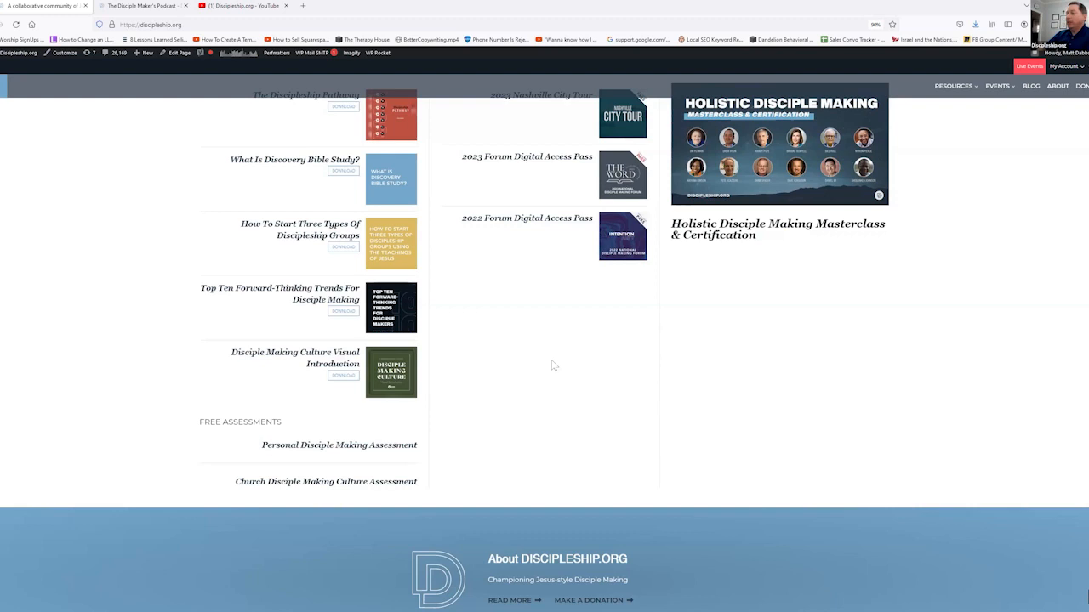
pyautogui.moveTo(444, 451)
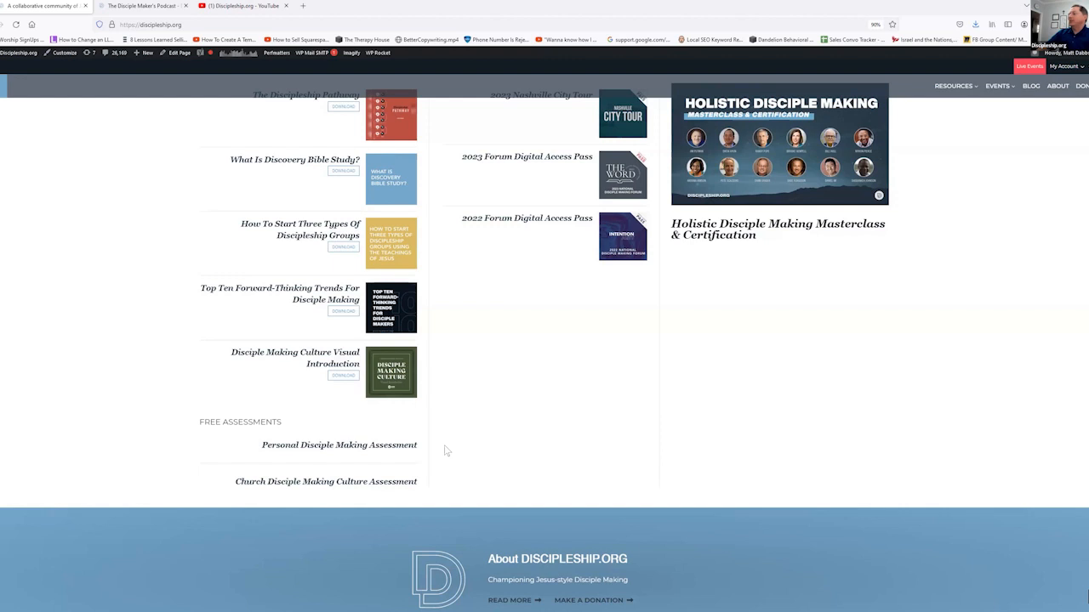
pyautogui.moveTo(466, 468)
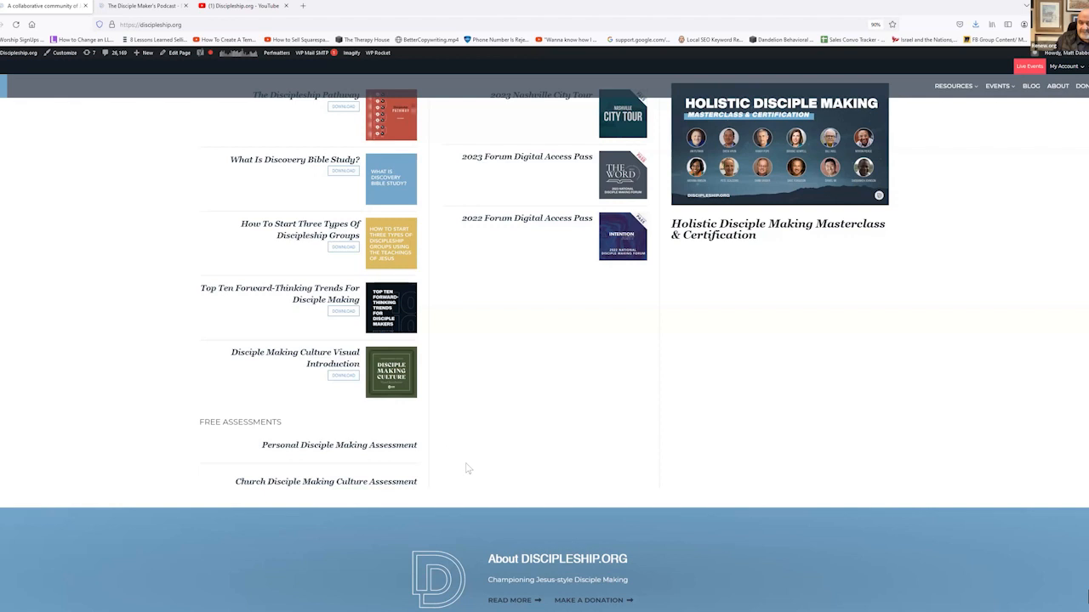
pyautogui.moveTo(352, 488)
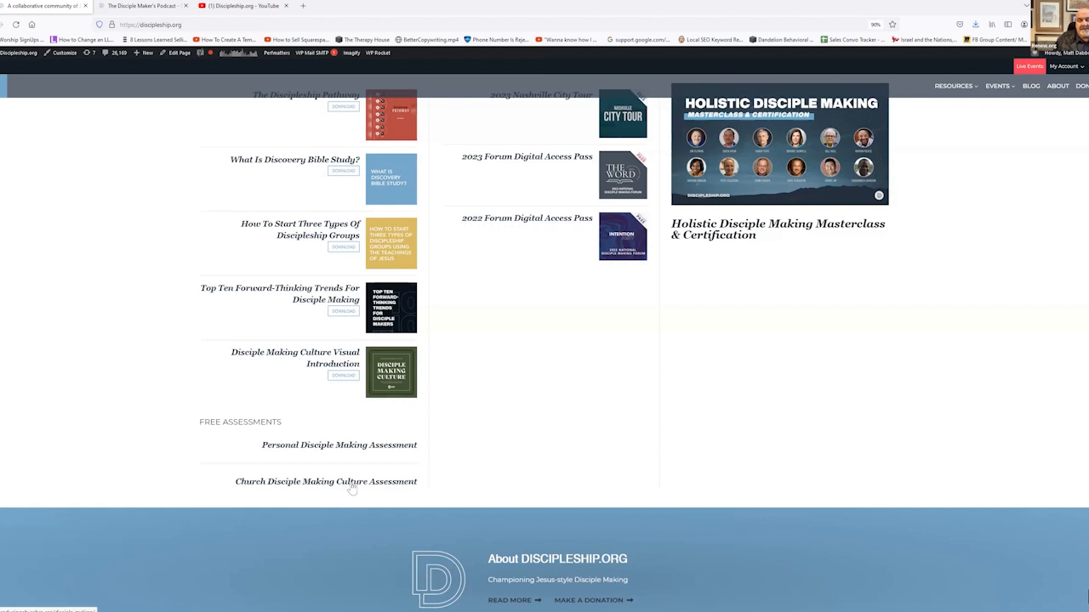
pyautogui.moveTo(467, 482)
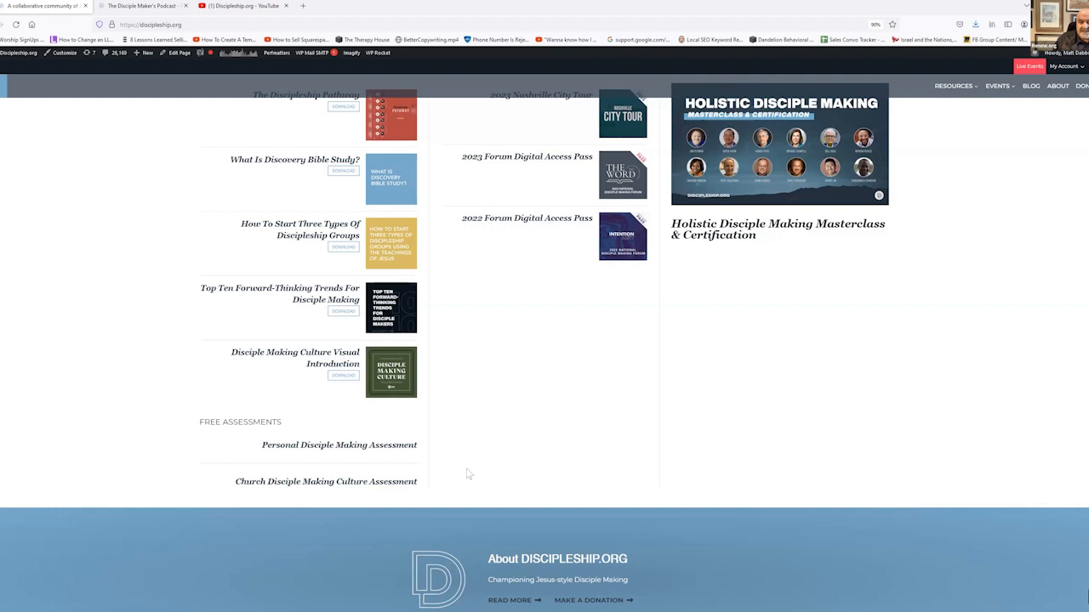
pyautogui.moveTo(525, 482)
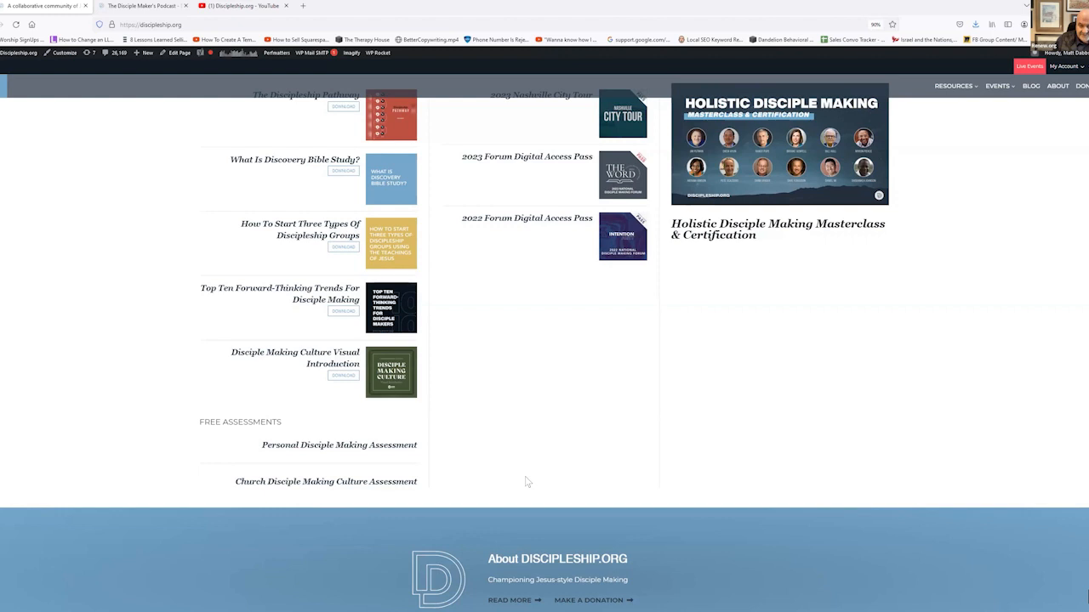
pyautogui.scroll(-3)
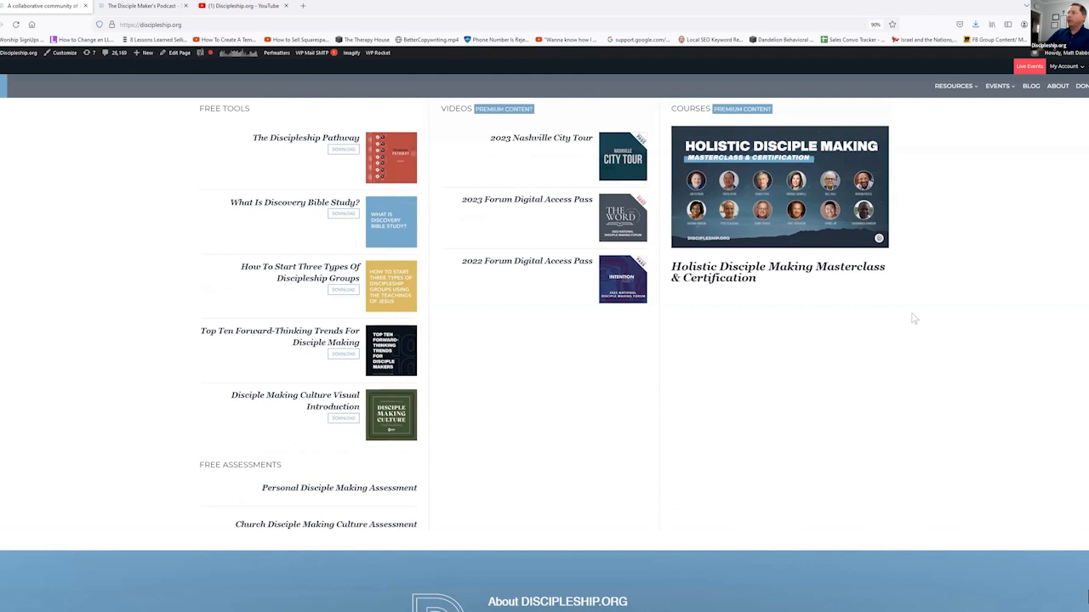
pyautogui.click(953, 85)
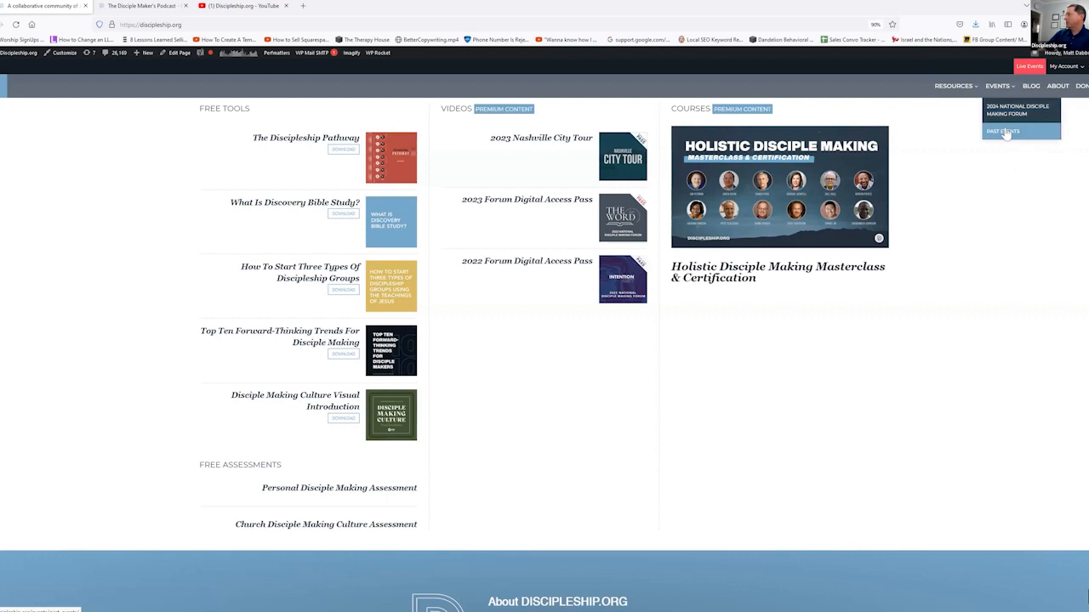
pyautogui.scroll(-3)
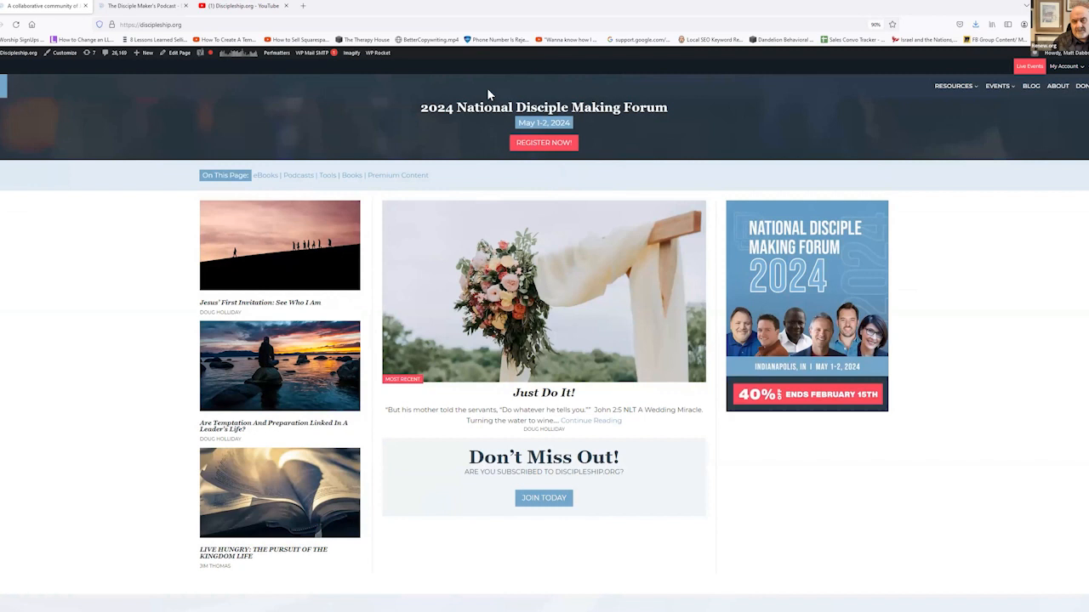
pyautogui.moveTo(706, 166)
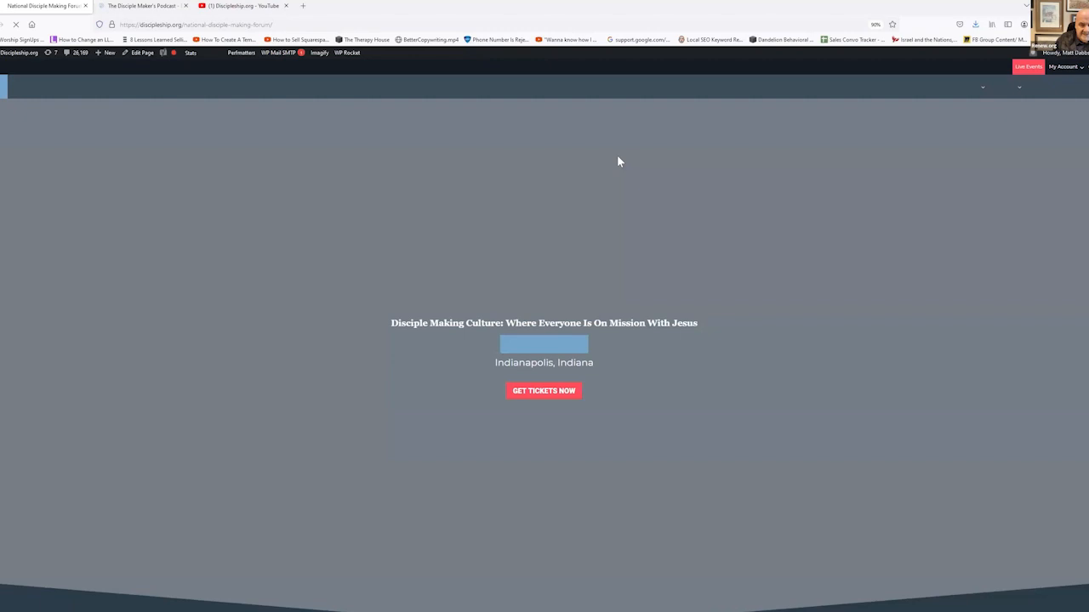
# Step: Skim the forum's speakers and event details, then switch to the Discipleship.org YouTube tab
pyautogui.scroll(-3)
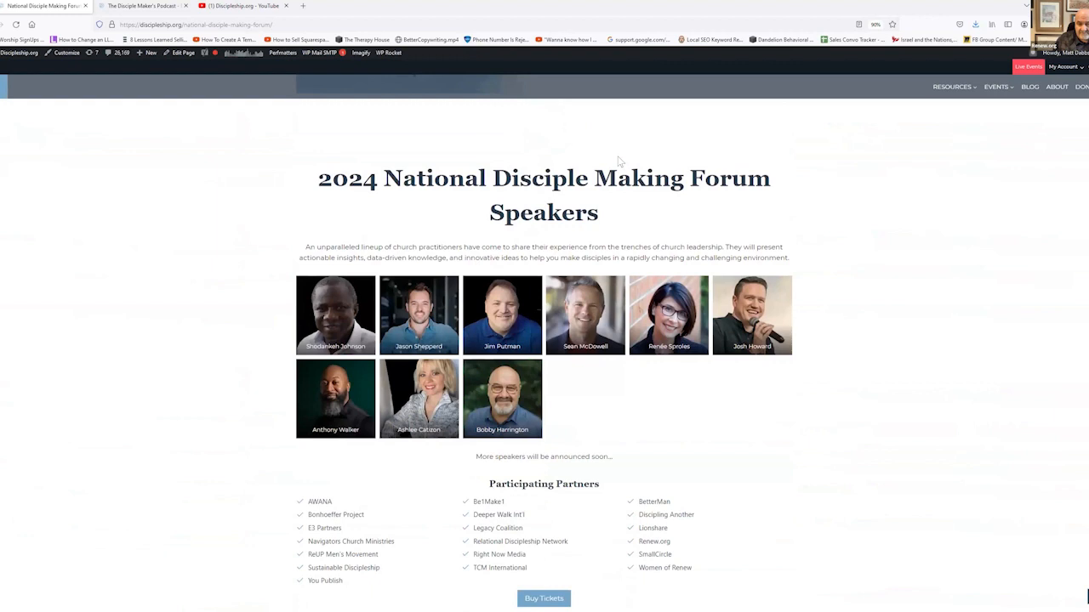
pyautogui.scroll(-3)
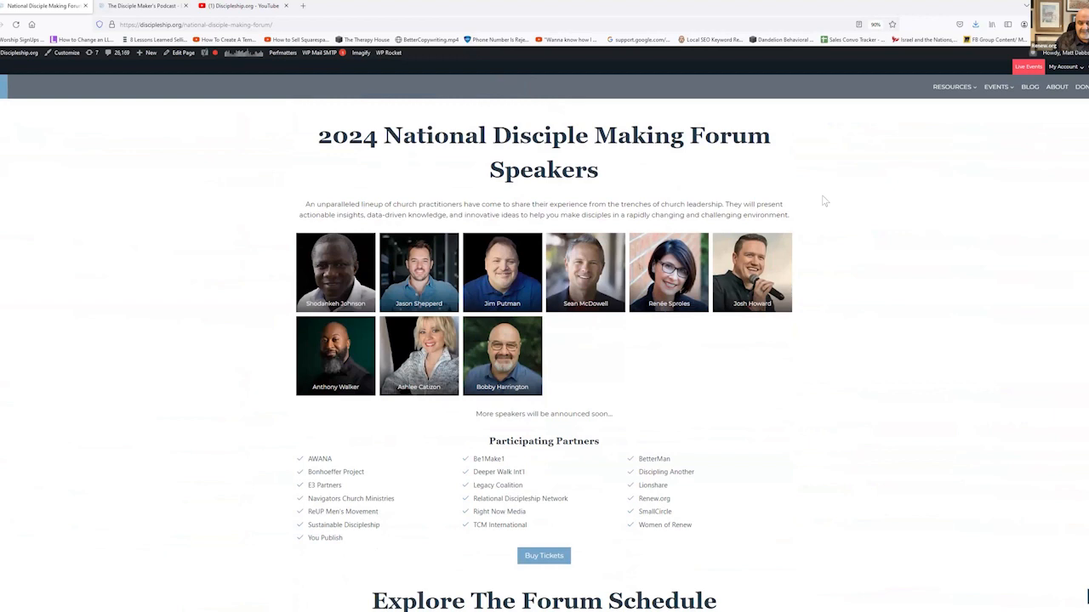
pyautogui.moveTo(839, 211)
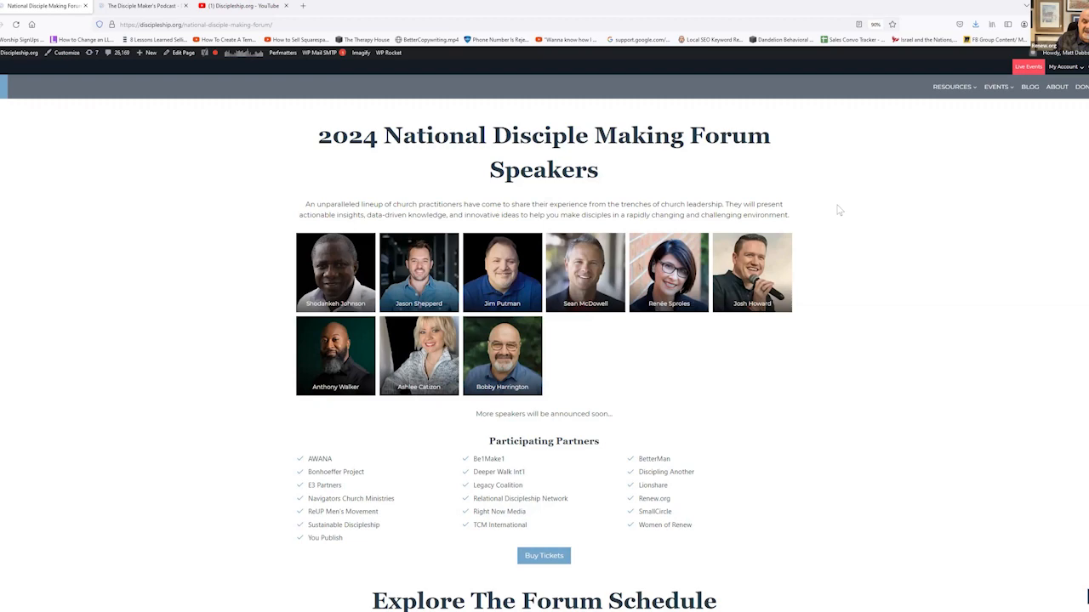
pyautogui.scroll(-3)
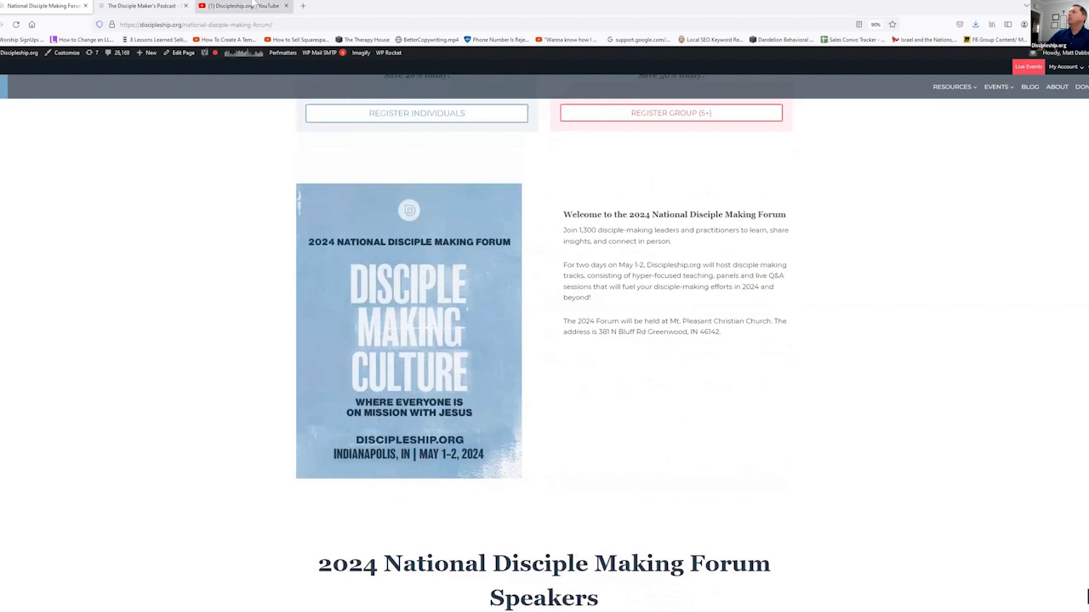
pyautogui.click(243, 6)
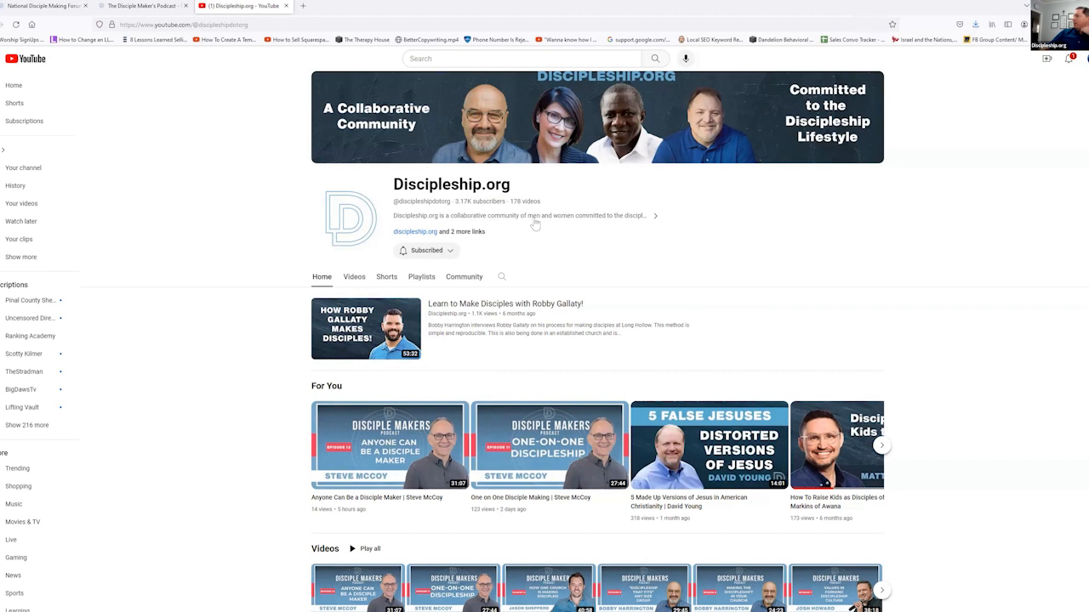
pyautogui.moveTo(477, 297)
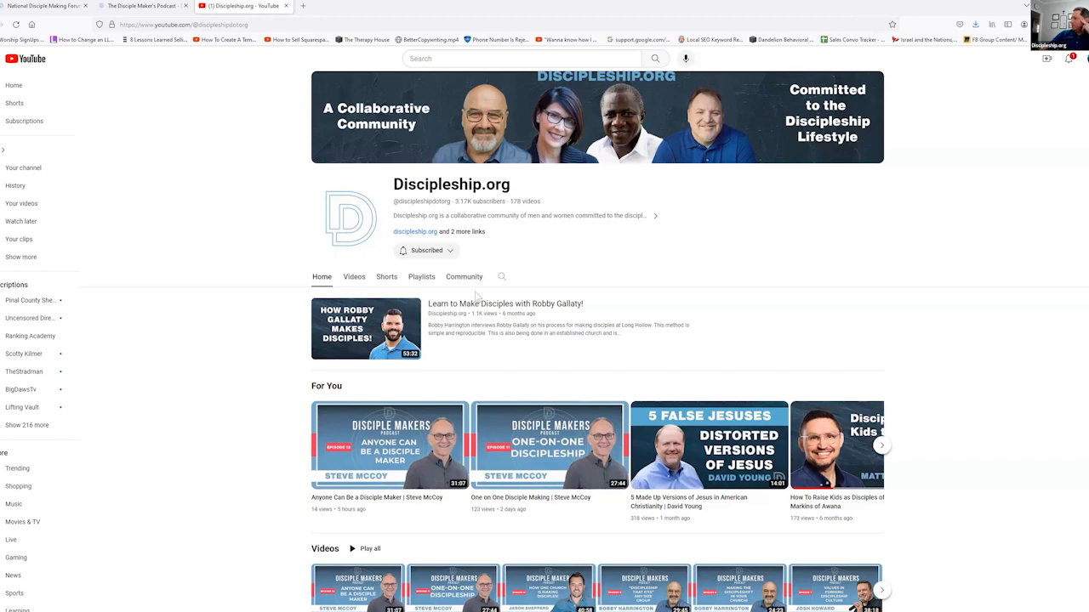
# Step: Show the Discipleship.org channel's Videos tab with the latest Disciple Makers podcast episodes
pyautogui.click(354, 276)
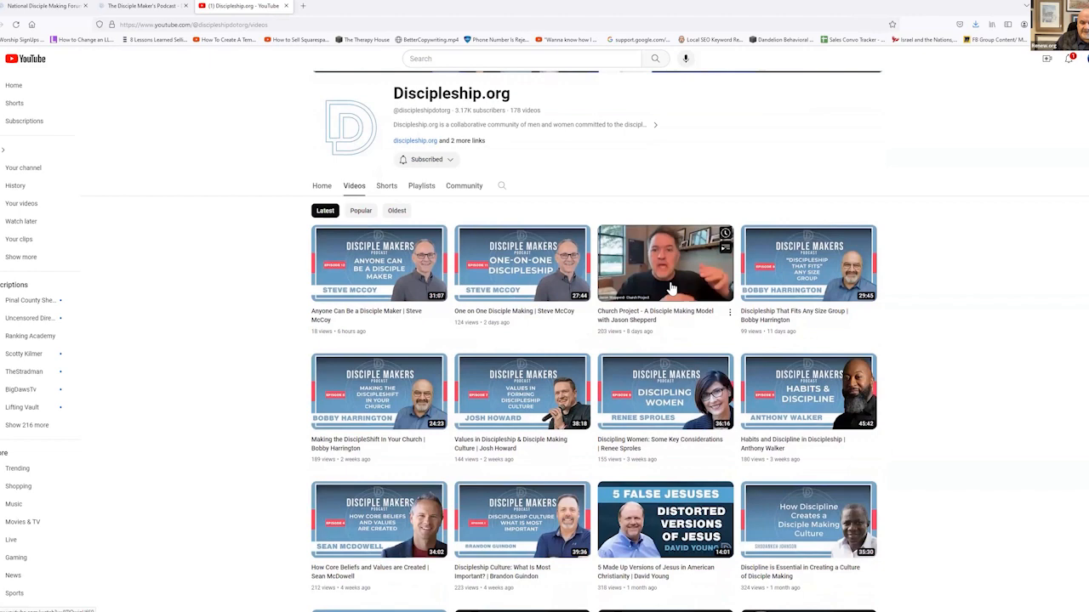
# Step: Scroll down to the Curtis Sergeant, Greg Ogden and Drew Hyun videos from 9–11 months ago
pyautogui.scroll(-3)
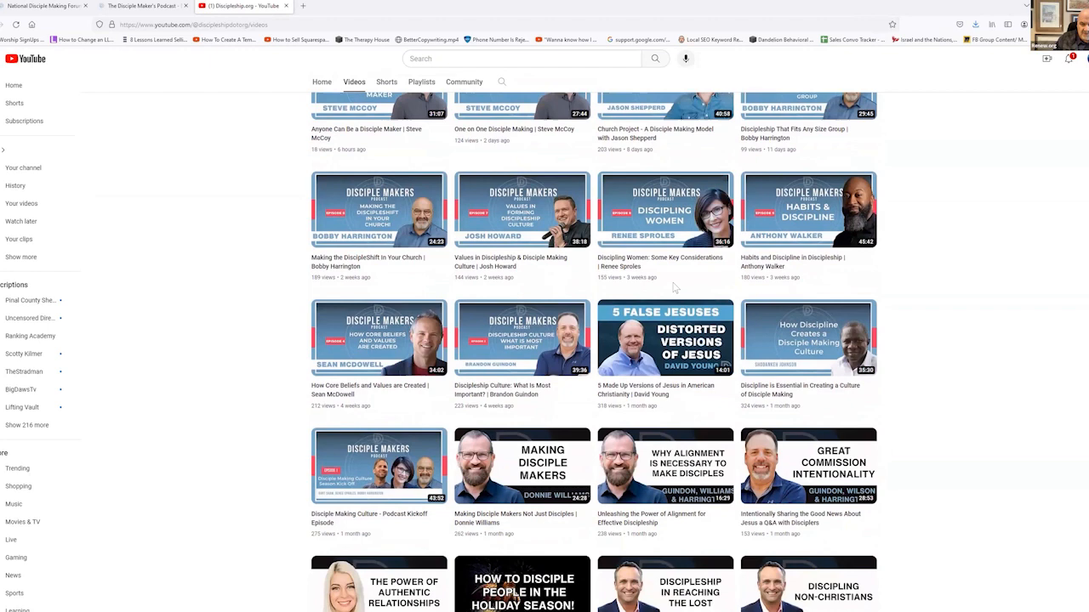
pyautogui.scroll(-3)
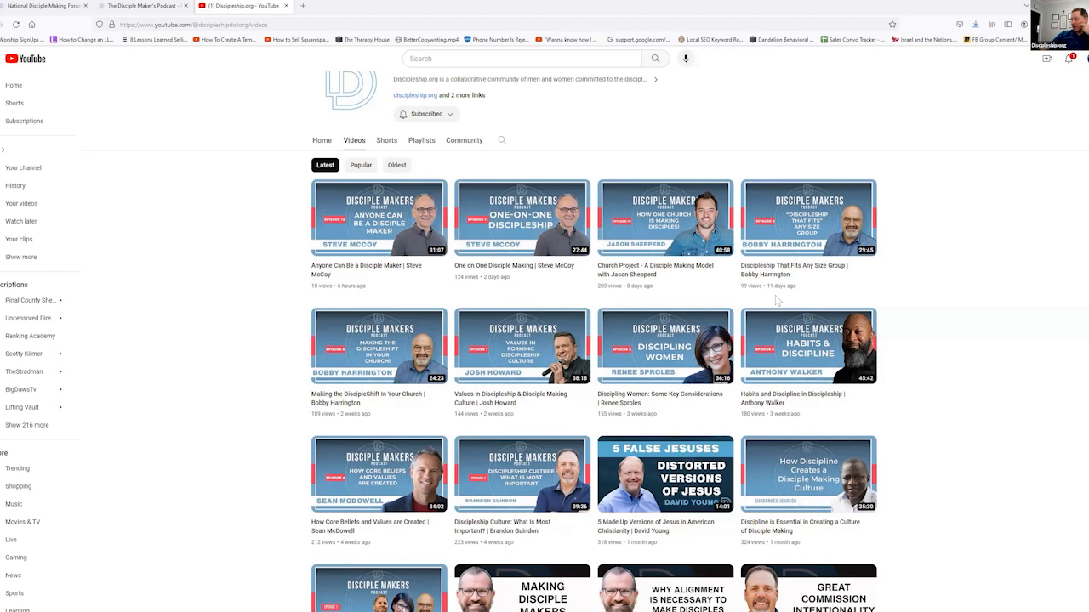
pyautogui.scroll(-3)
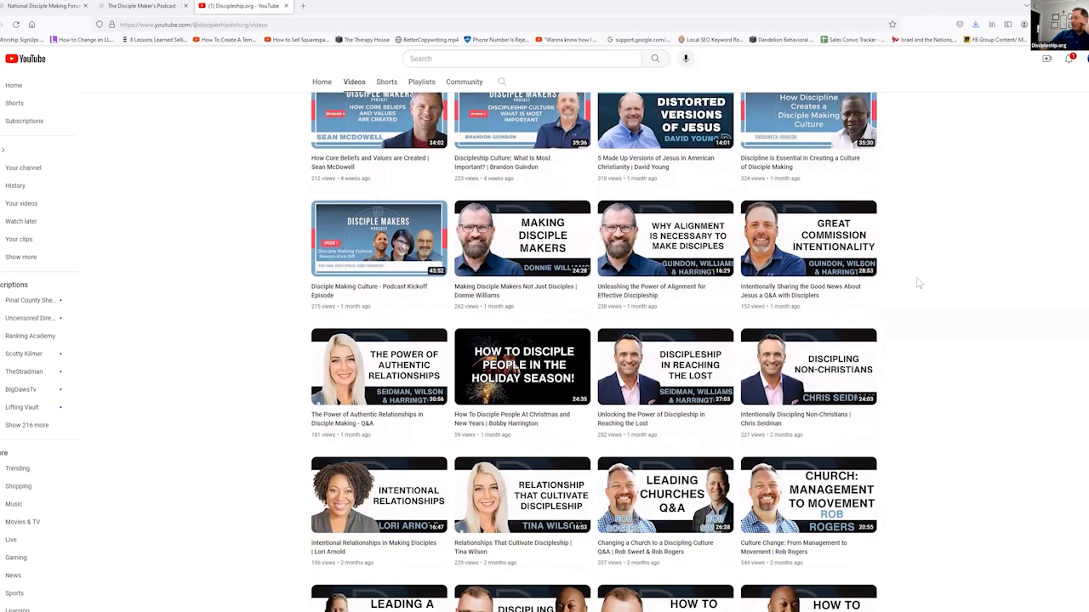
pyautogui.scroll(-3)
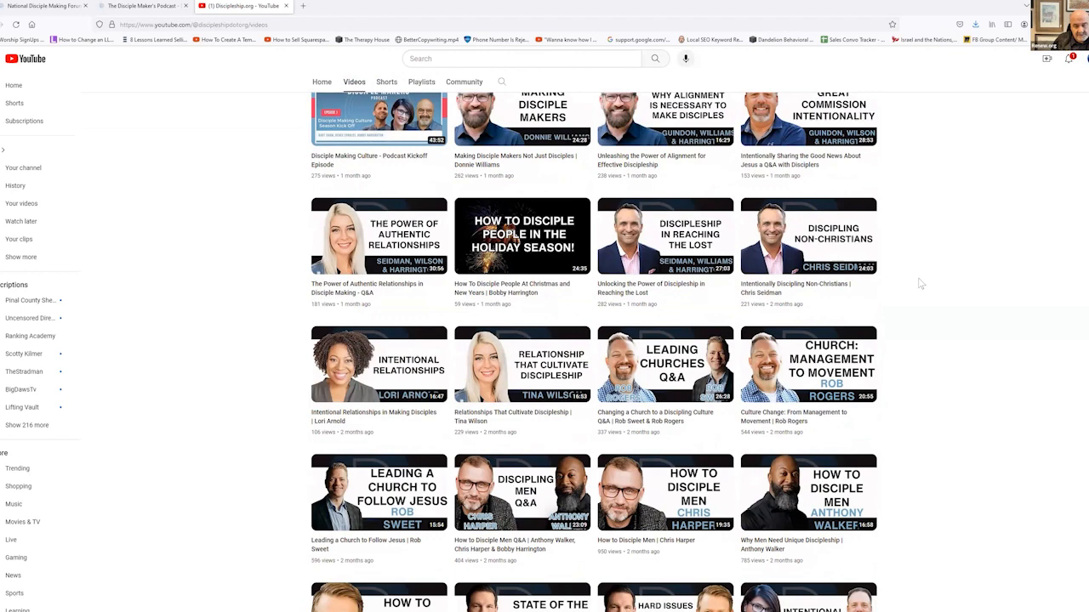
pyautogui.scroll(-3)
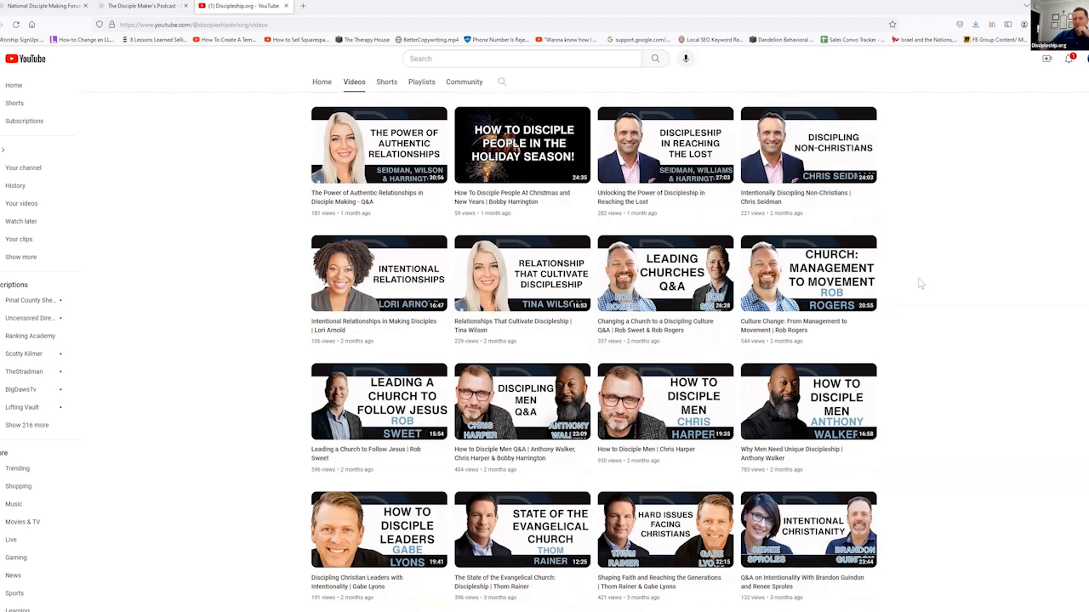
pyautogui.scroll(-3)
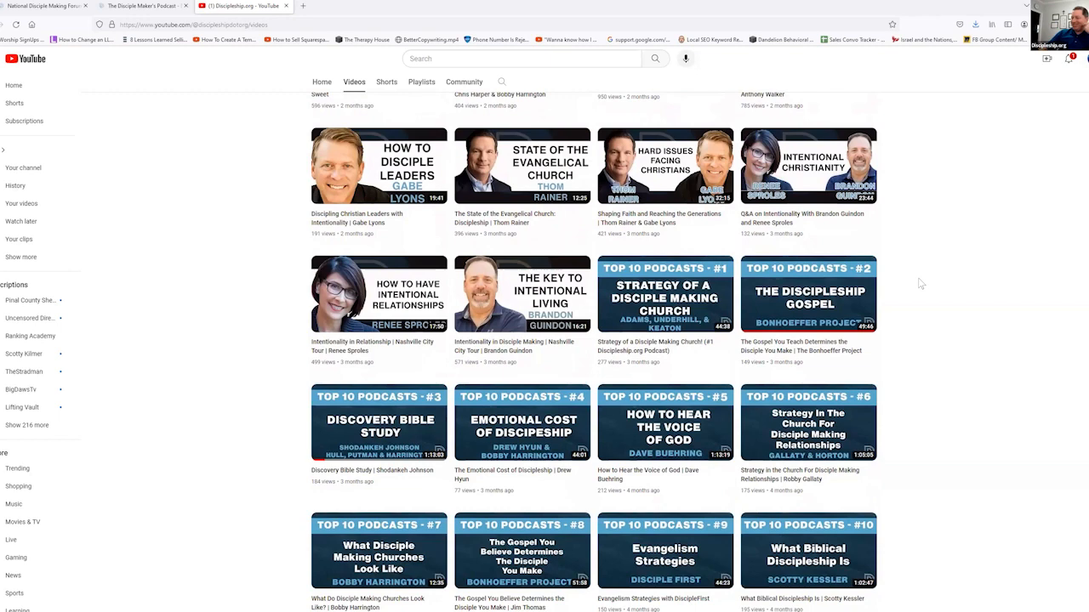
pyautogui.scroll(-3)
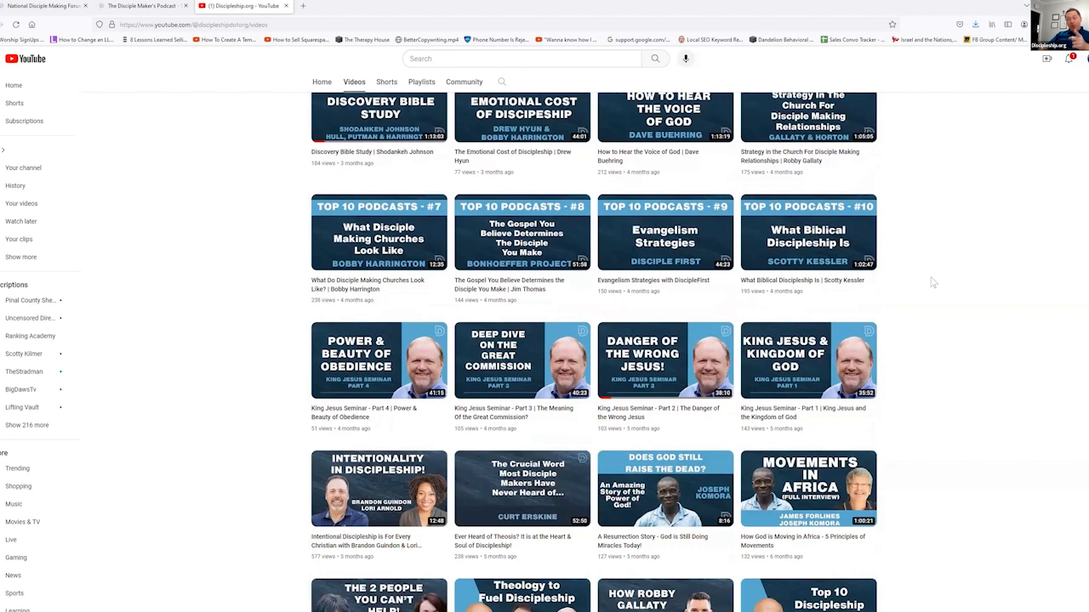
pyautogui.scroll(-3)
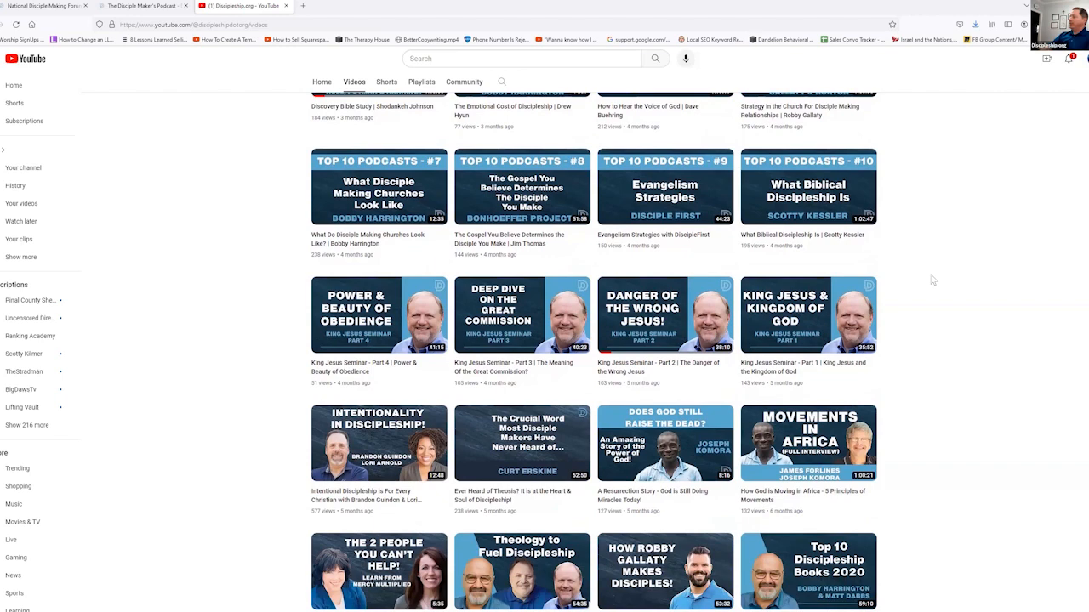
pyautogui.scroll(-3)
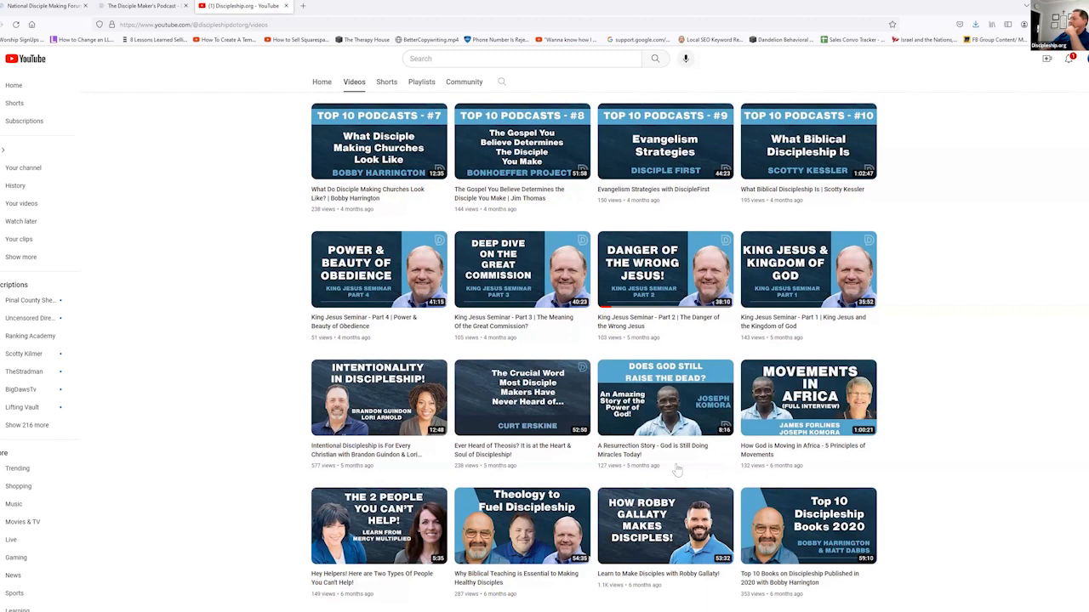
pyautogui.moveTo(665, 397)
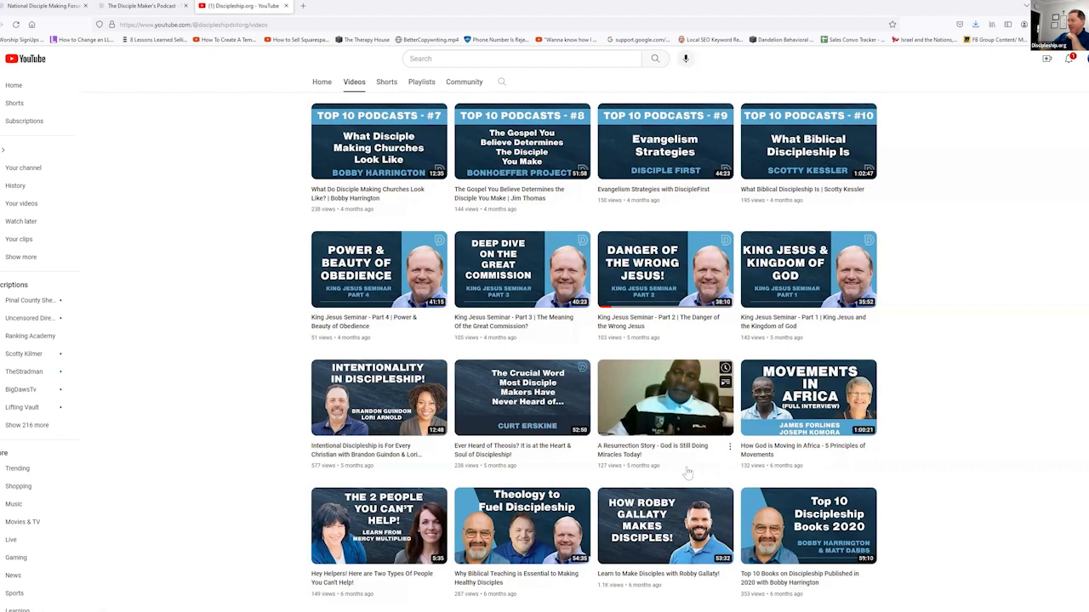
pyautogui.scroll(-3)
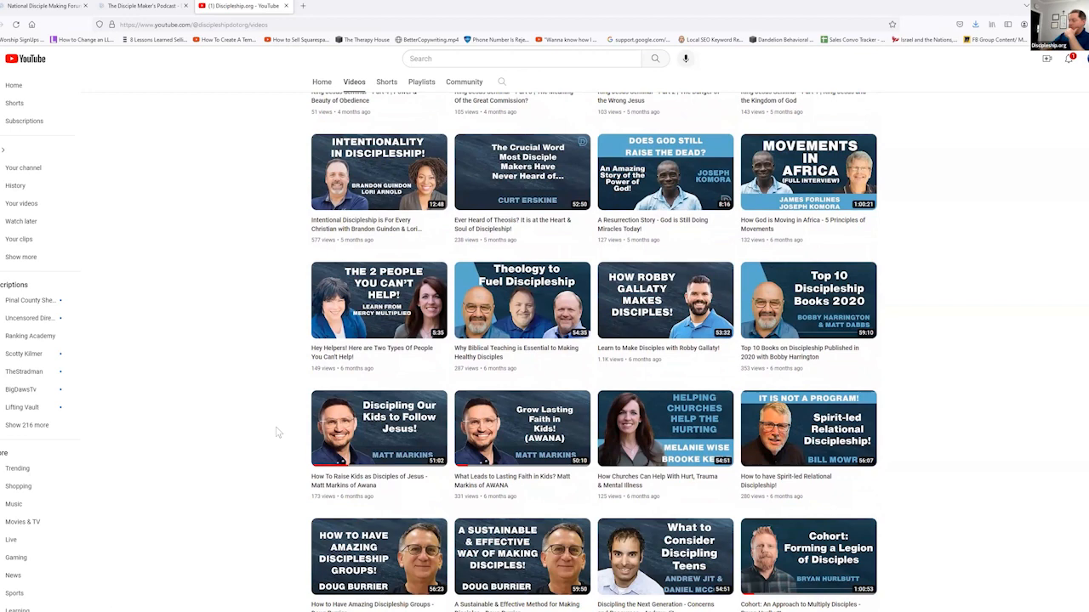
pyautogui.scroll(-3)
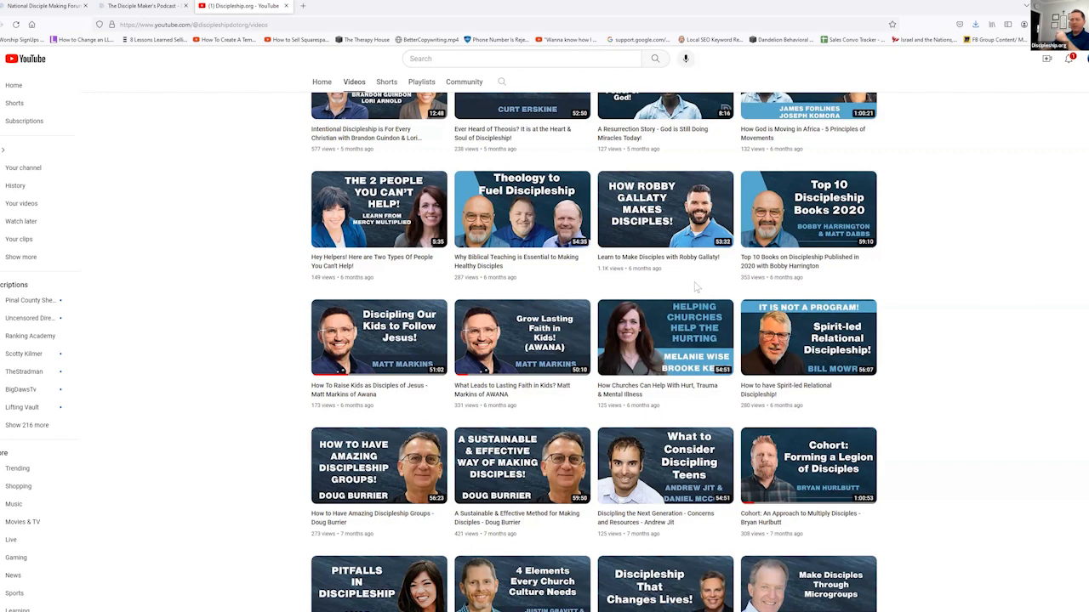
pyautogui.scroll(-3)
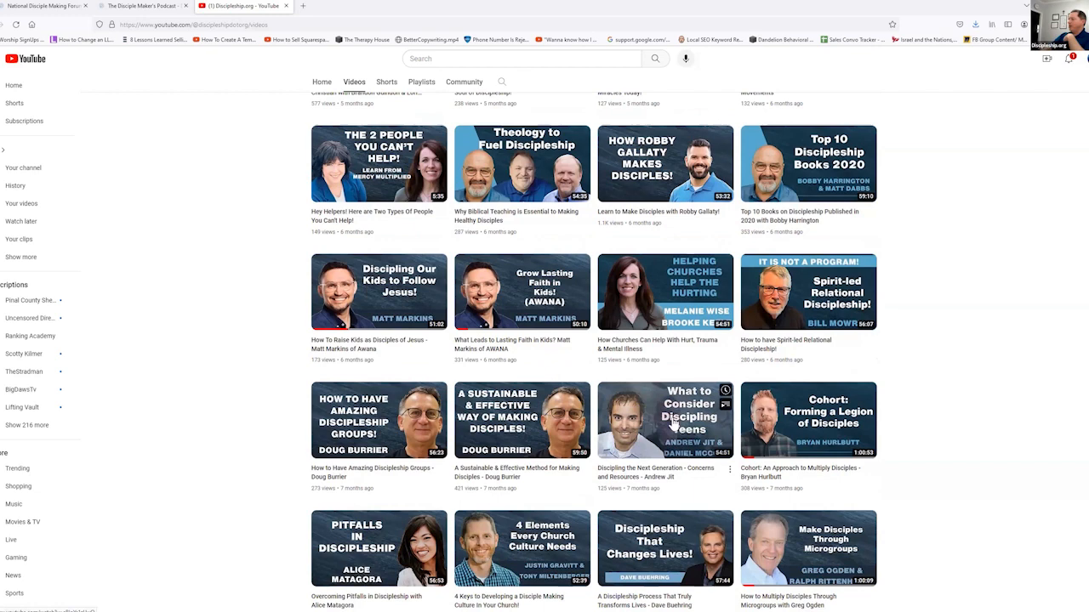
pyautogui.scroll(-3)
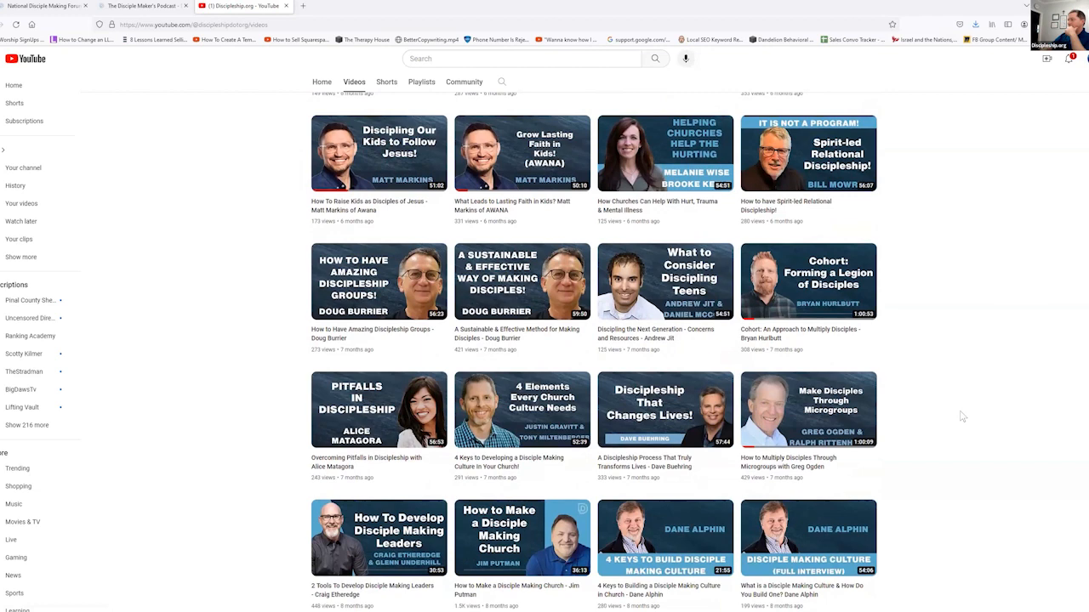
pyautogui.scroll(-3)
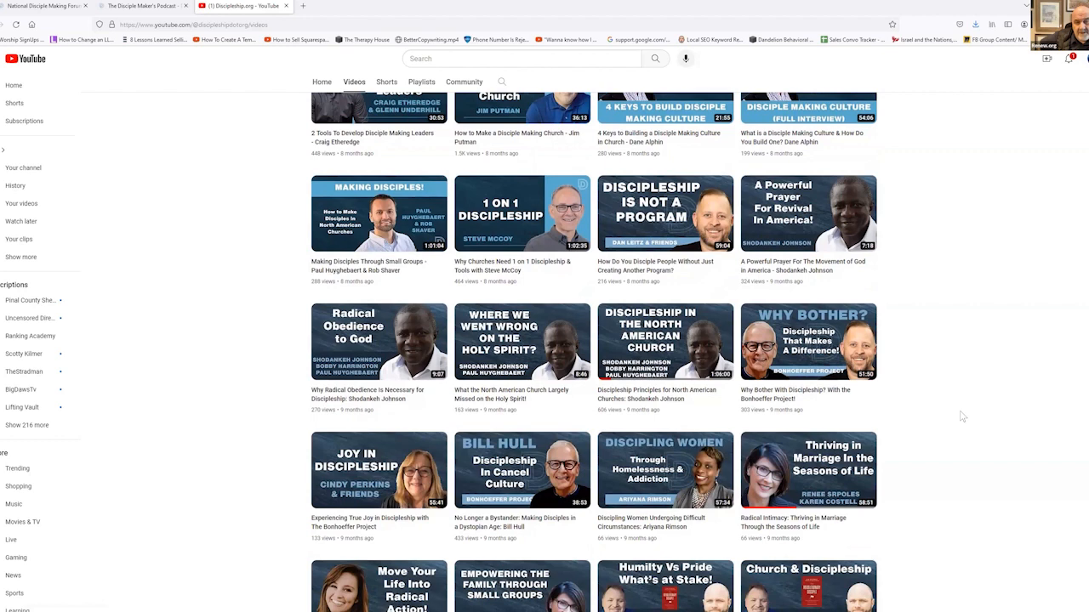
pyautogui.scroll(-3)
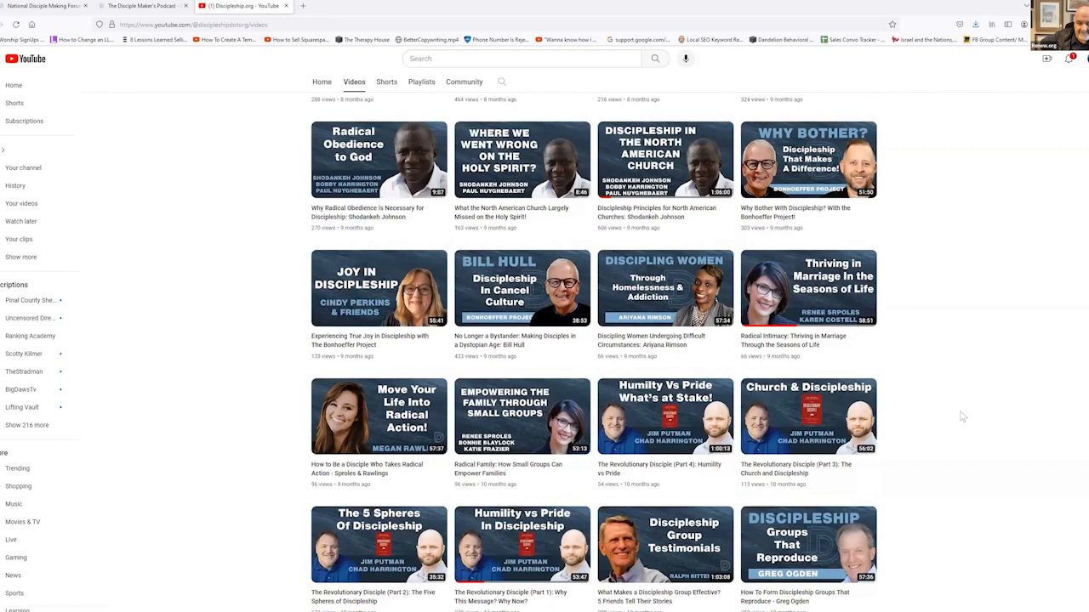
pyautogui.scroll(-3)
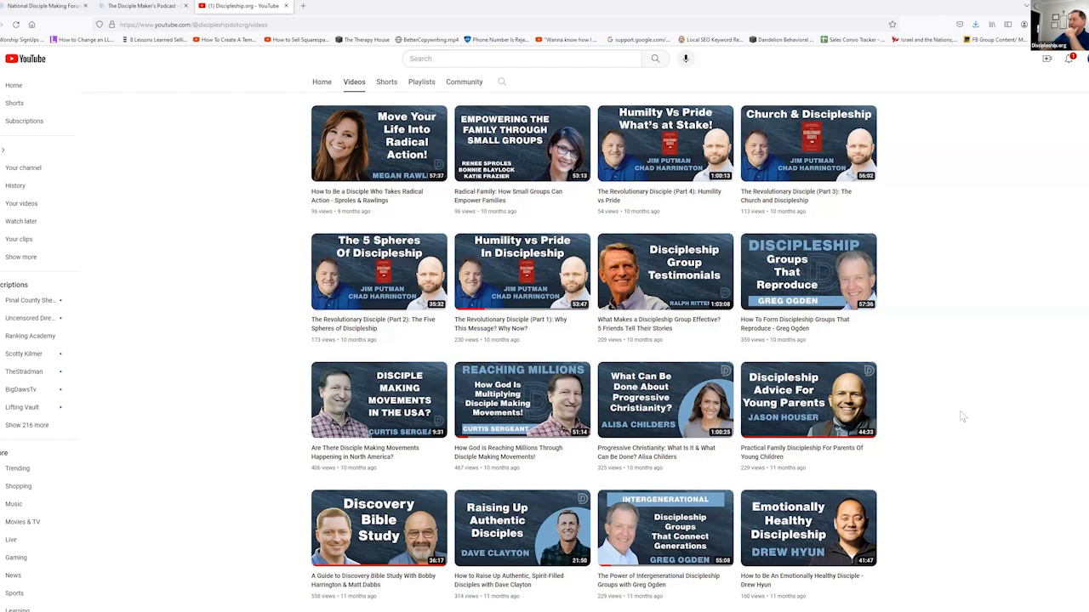
# Step: Scroll to year-old uploads like The Problem of Sin and Miracles in Disciple Making
pyautogui.scroll(-3)
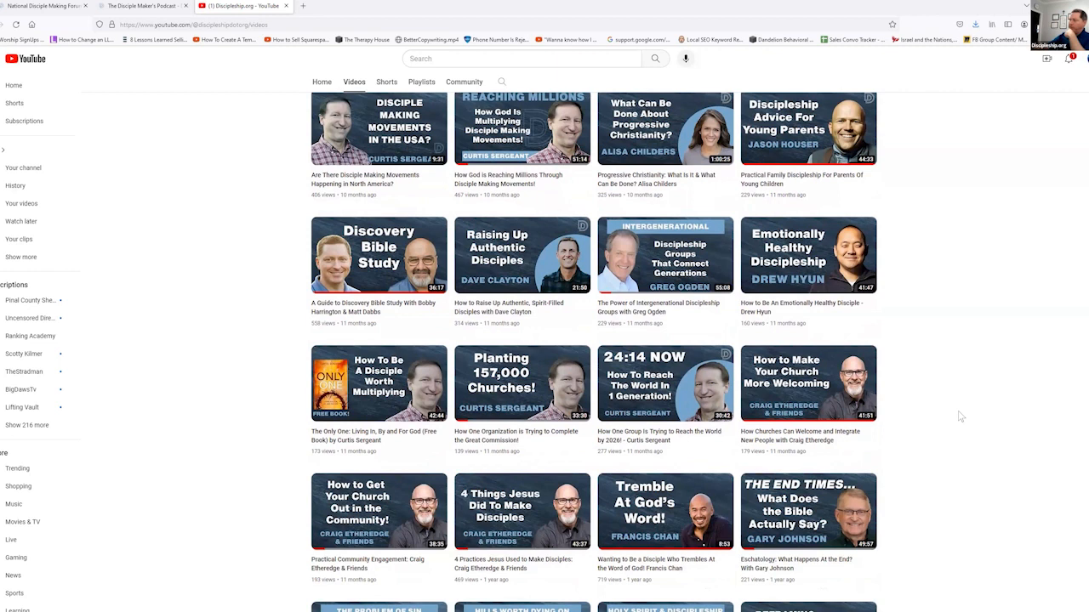
pyautogui.moveTo(942, 439)
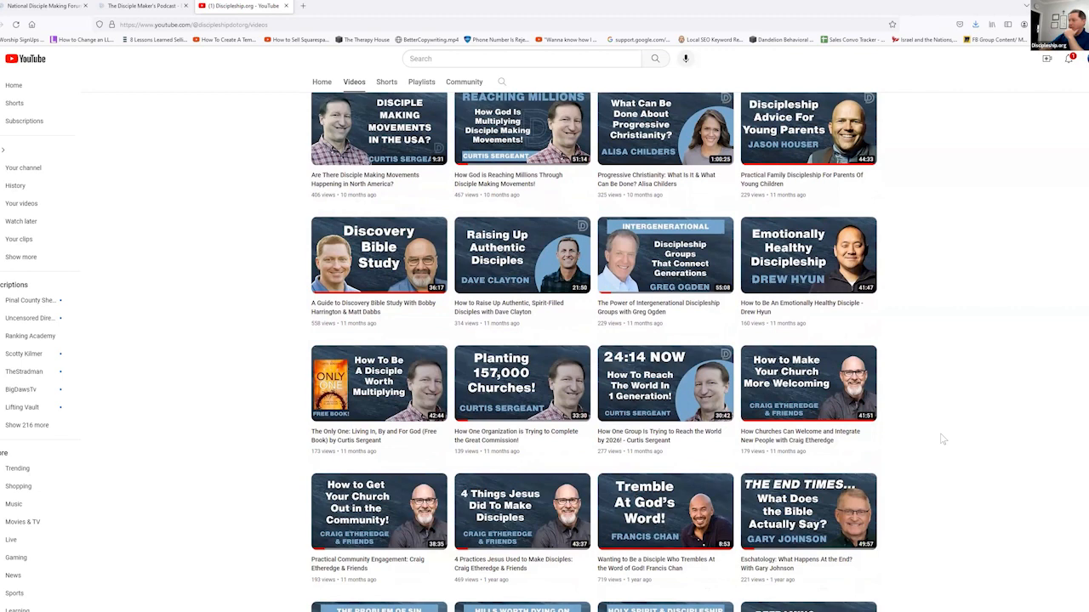
pyautogui.scroll(-3)
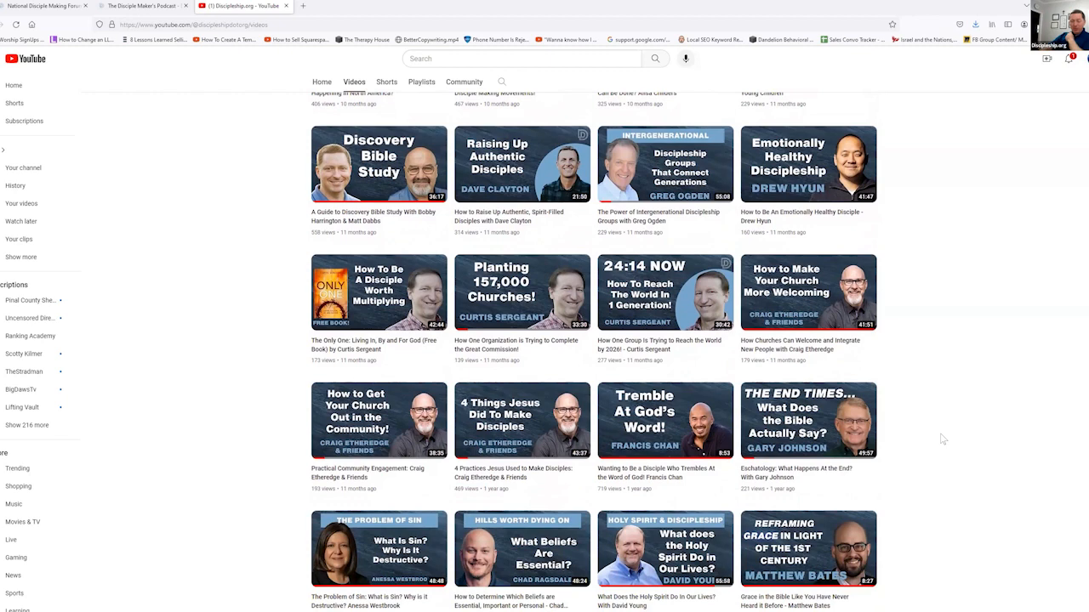
pyautogui.scroll(-3)
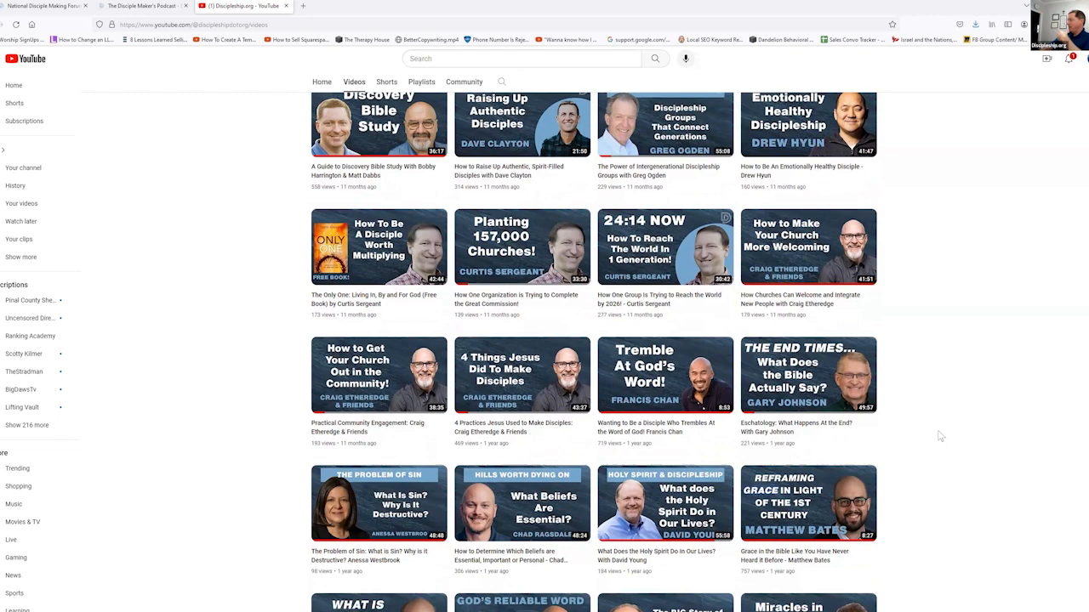
pyautogui.scroll(-3)
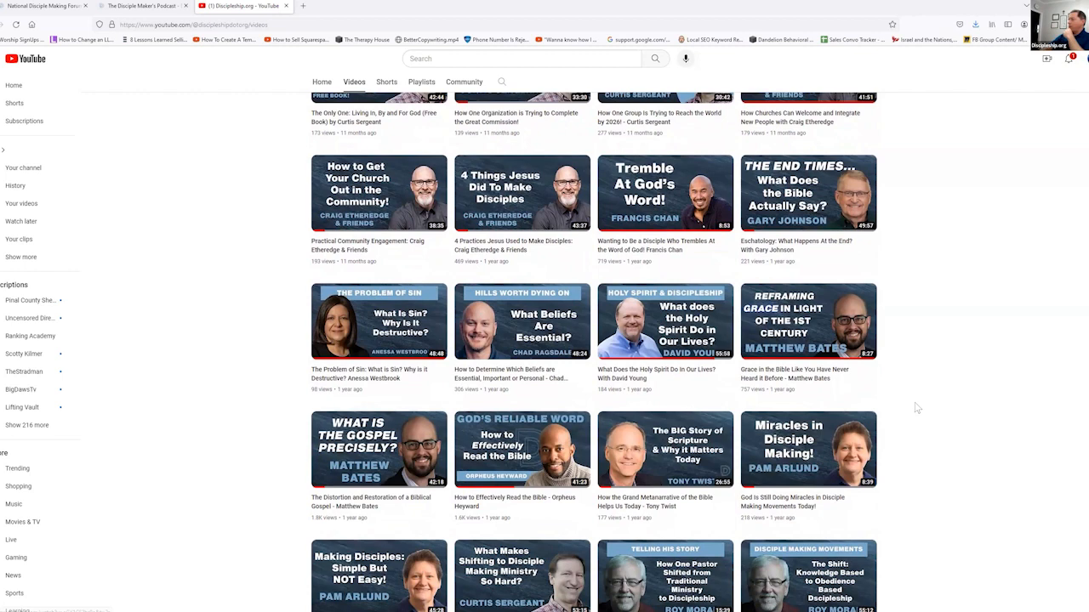
pyautogui.scroll(-3)
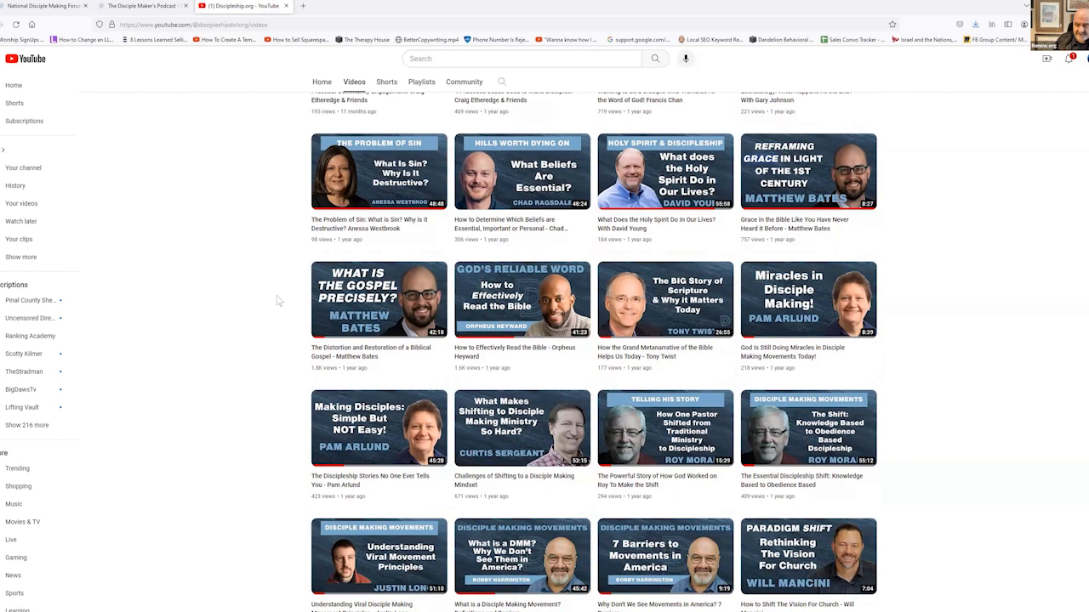
pyautogui.moveTo(289, 305)
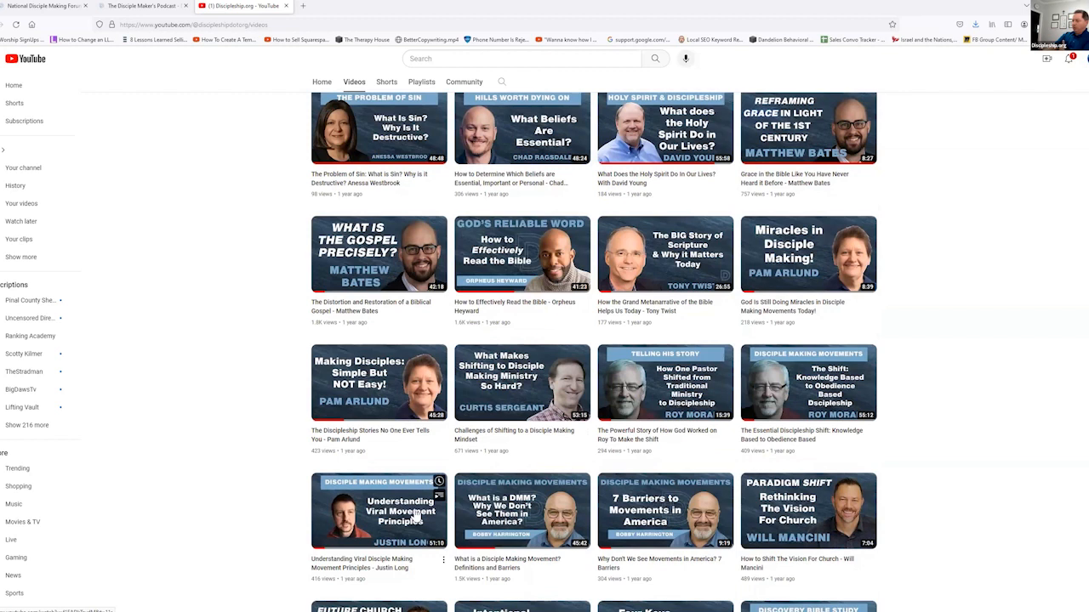
pyautogui.moveTo(236, 496)
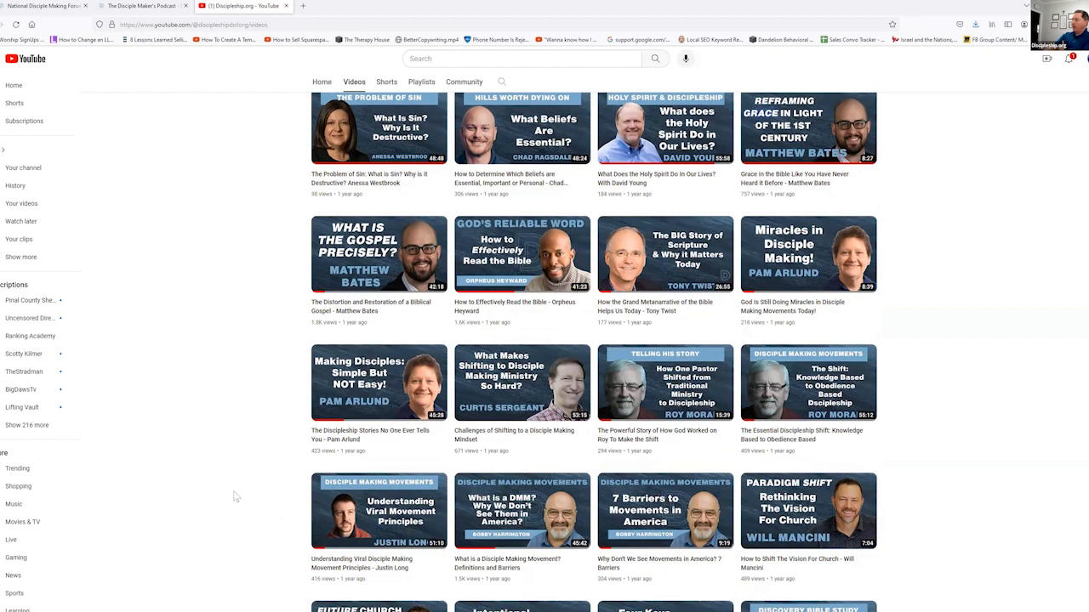